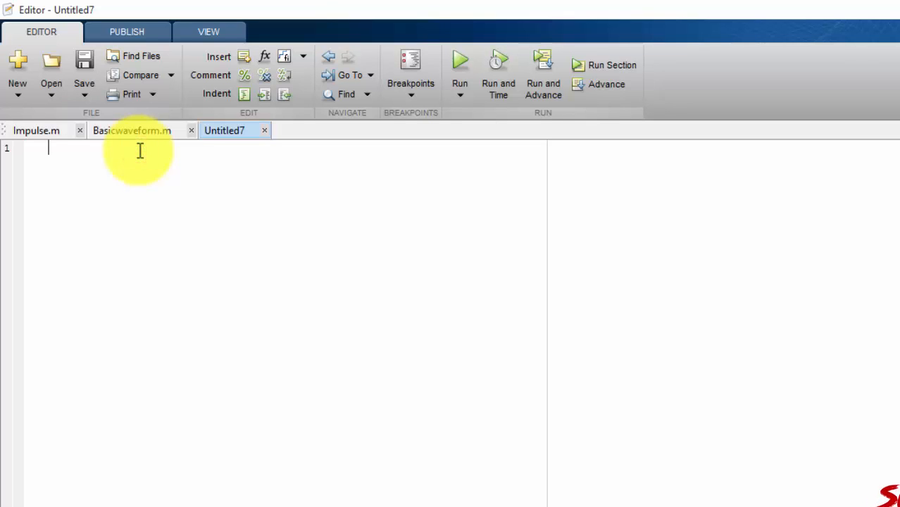
Write clc; close all; and the time vector t=-5:0.01:5; as the script's opening lines
text(c)
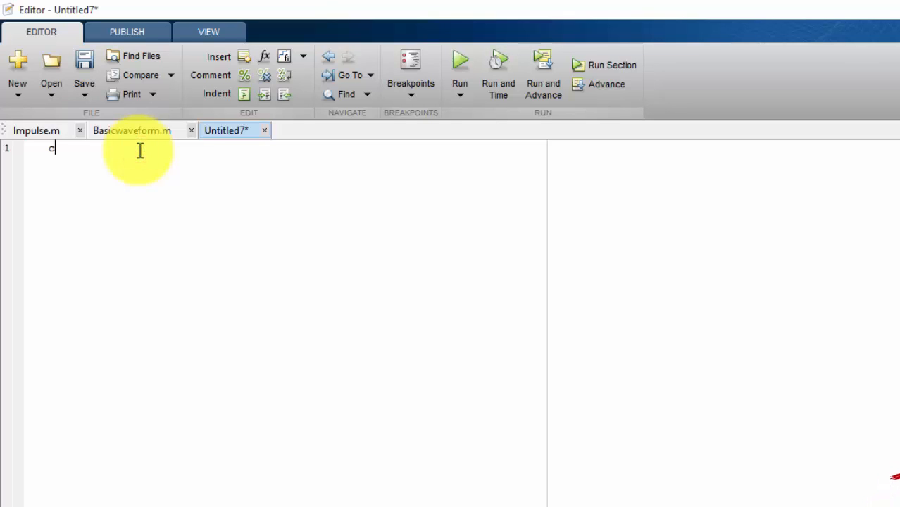
text(lc;)
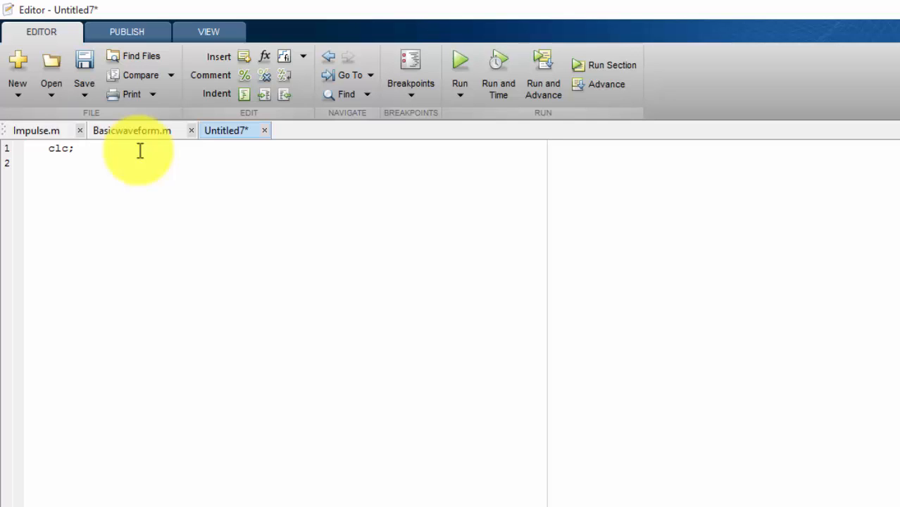
text(close all;)
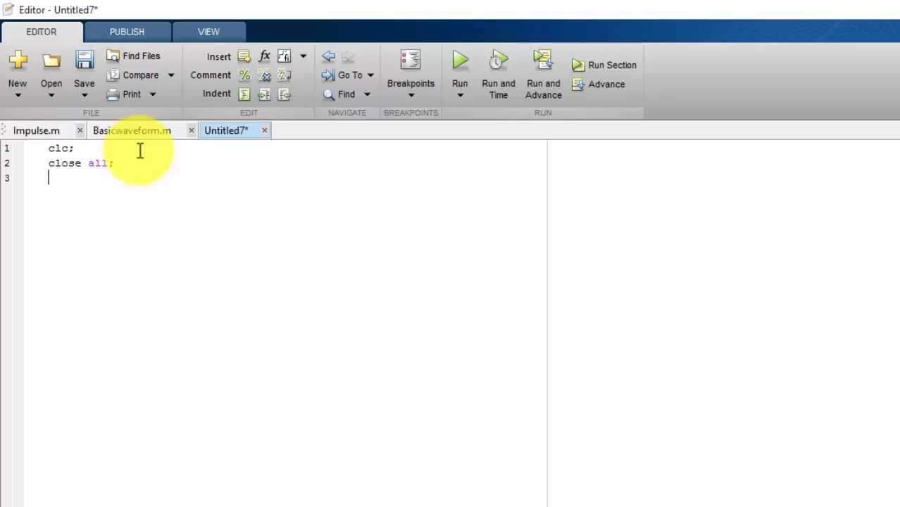
text(t=-)
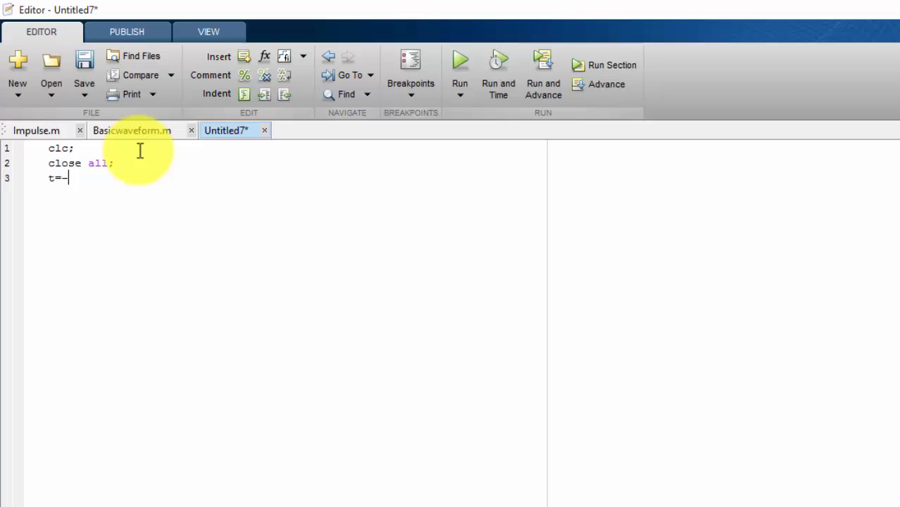
text(5:5;)
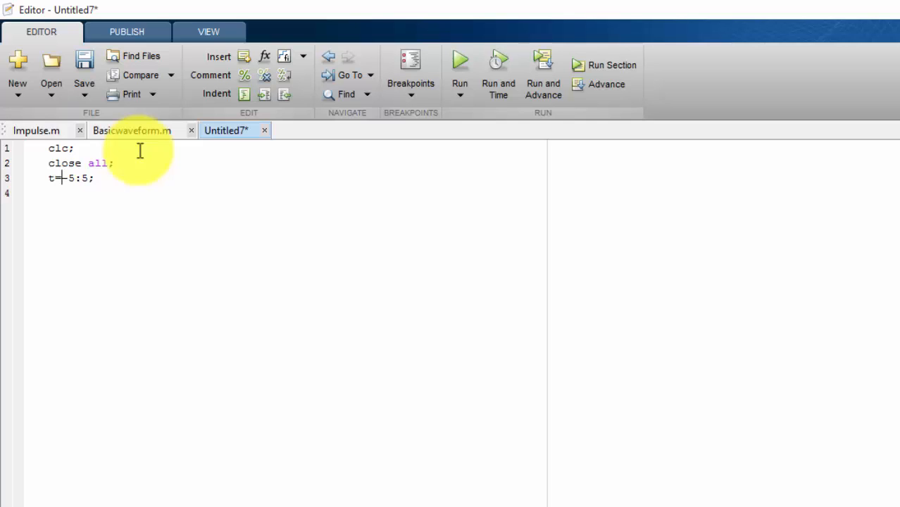
text(-5:0.01)
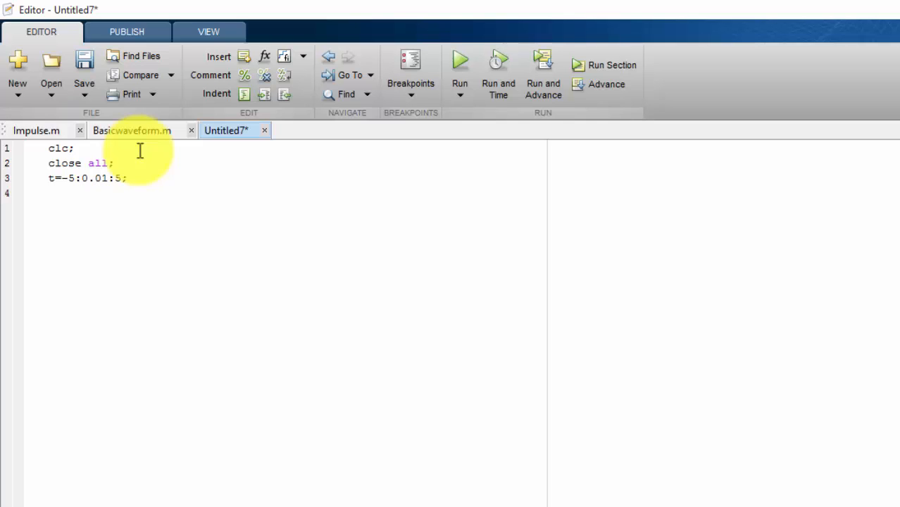
key(enter)
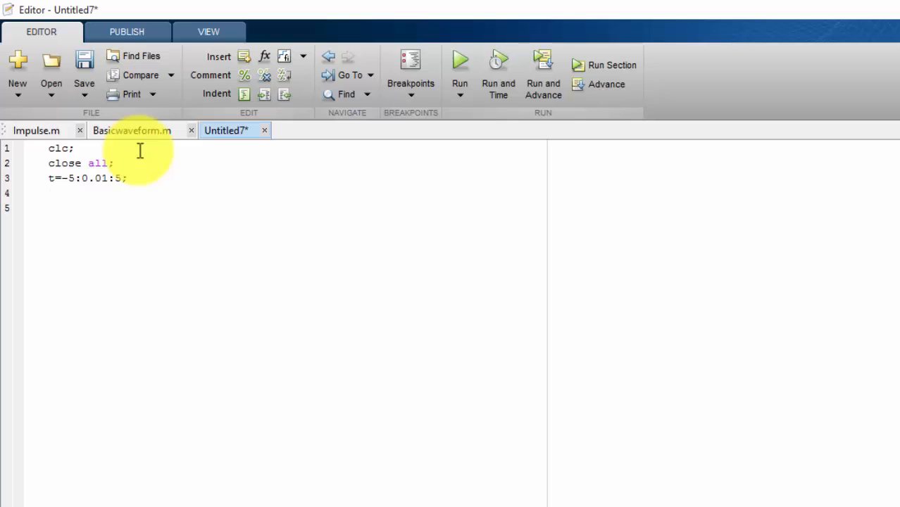
Define the sine signal a=sin(2*pi*t) and insert f=1000 above the t definition
text(sin)
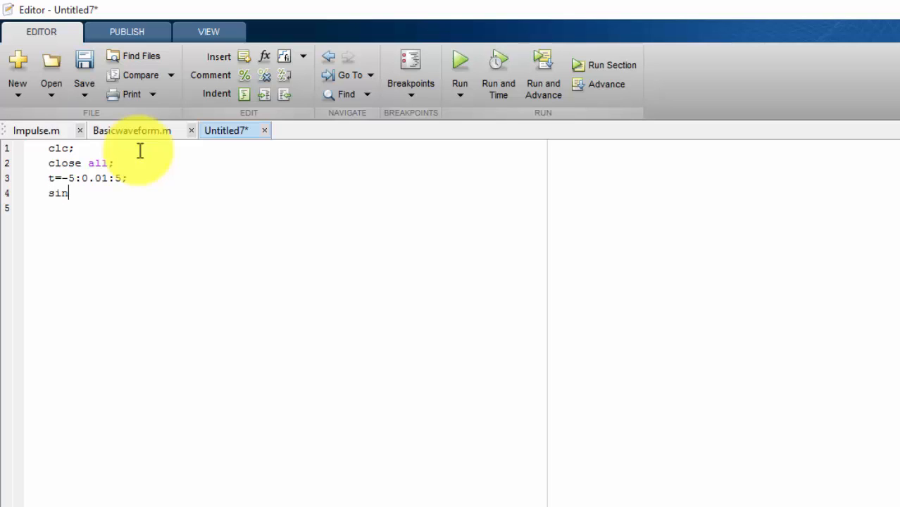
text(a)
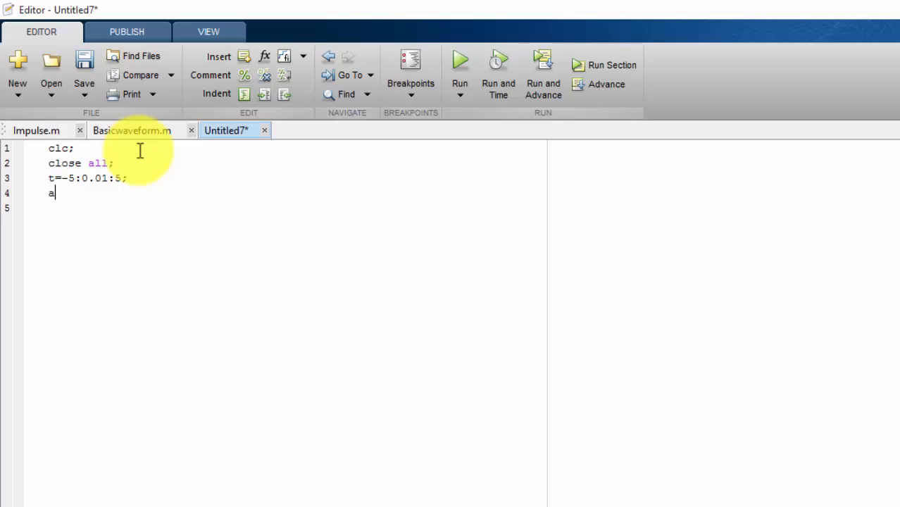
text(=sin)
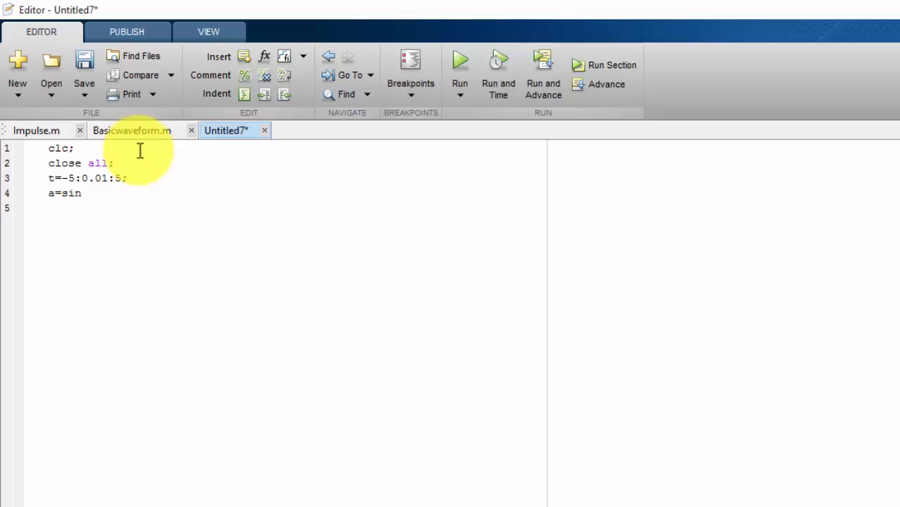
text((2*)
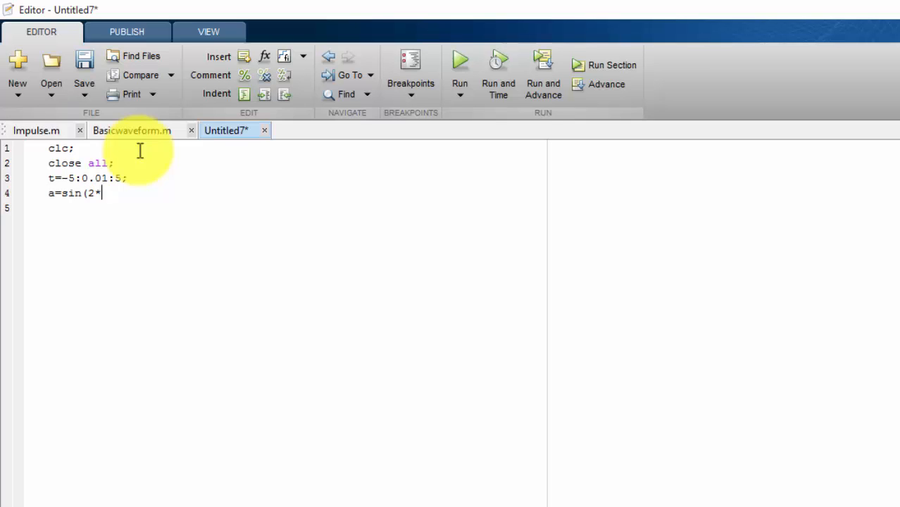
text(pi*)
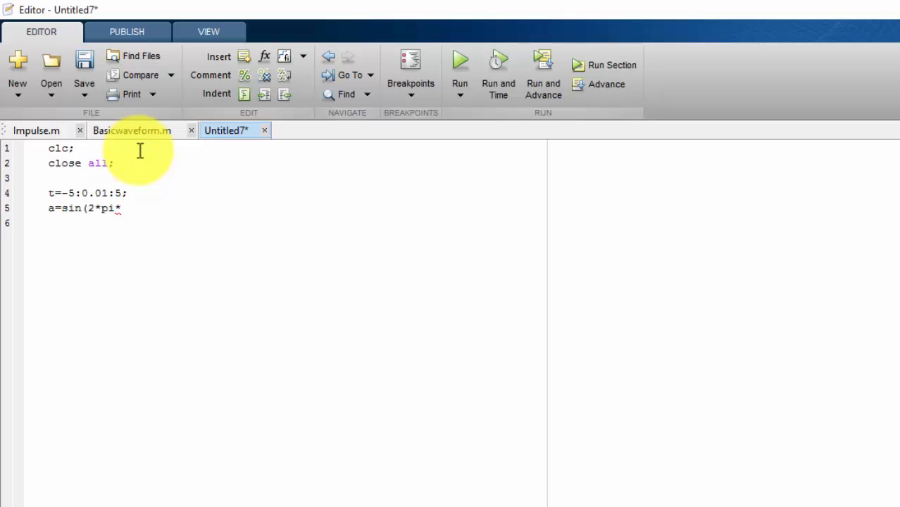
text(f=)
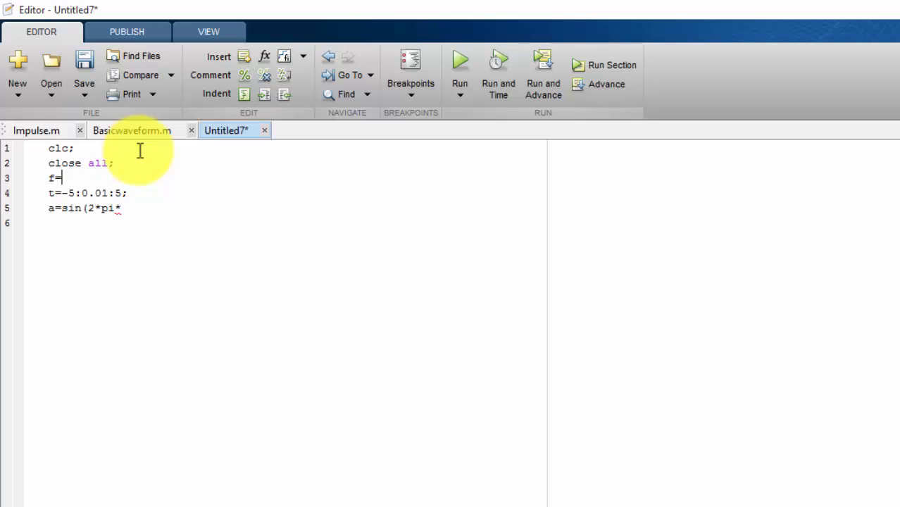
text(1000;)
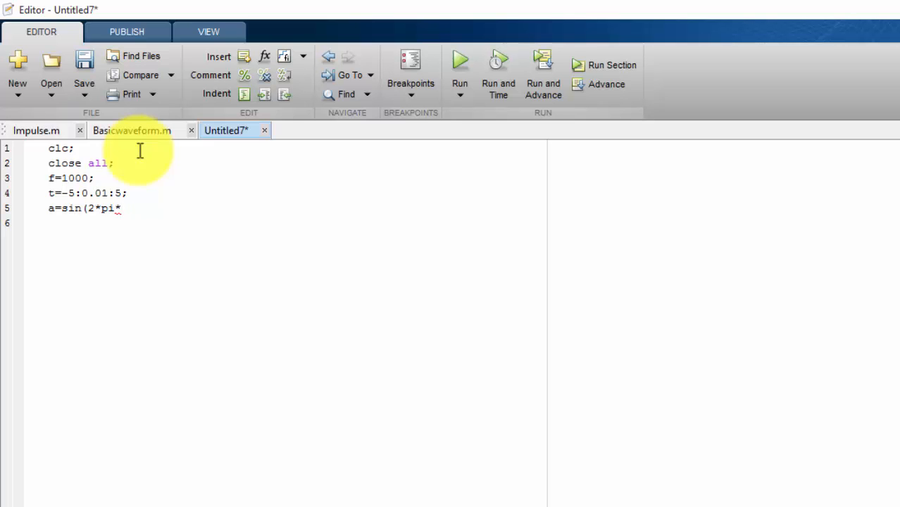
text(t);)
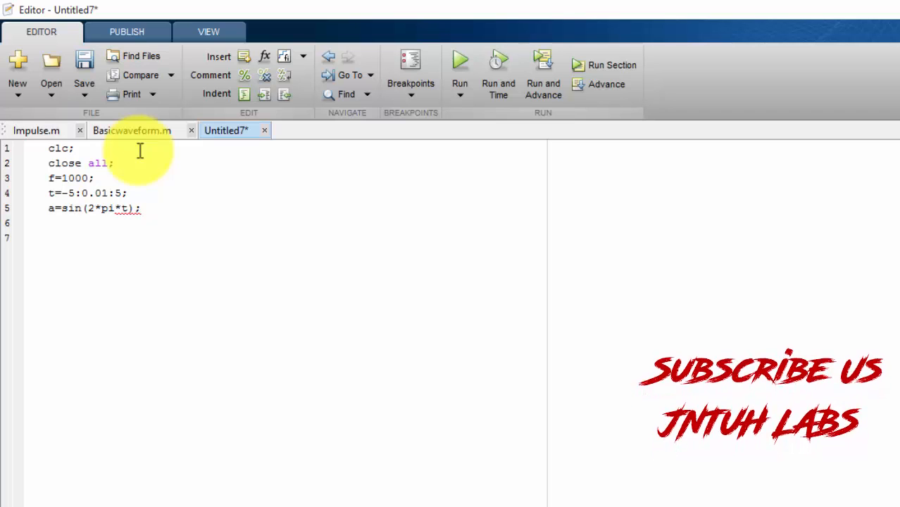
Define b=sinc(t), begin c=ramp( below it and add an n= line on line 4
text(b=sin)
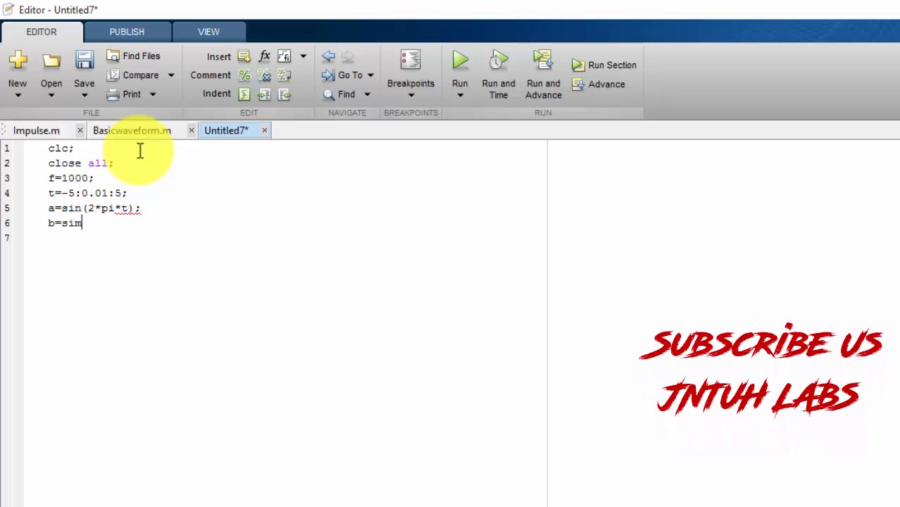
key(Backspace)
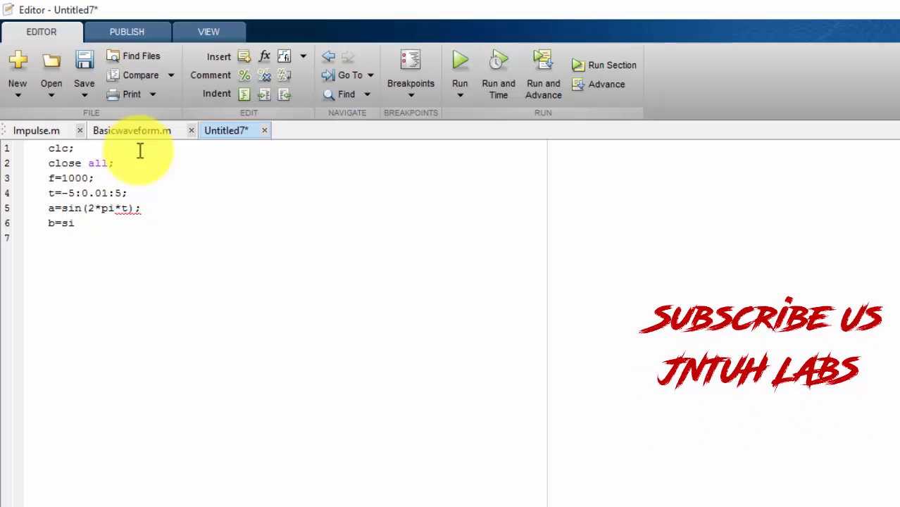
text(nc)
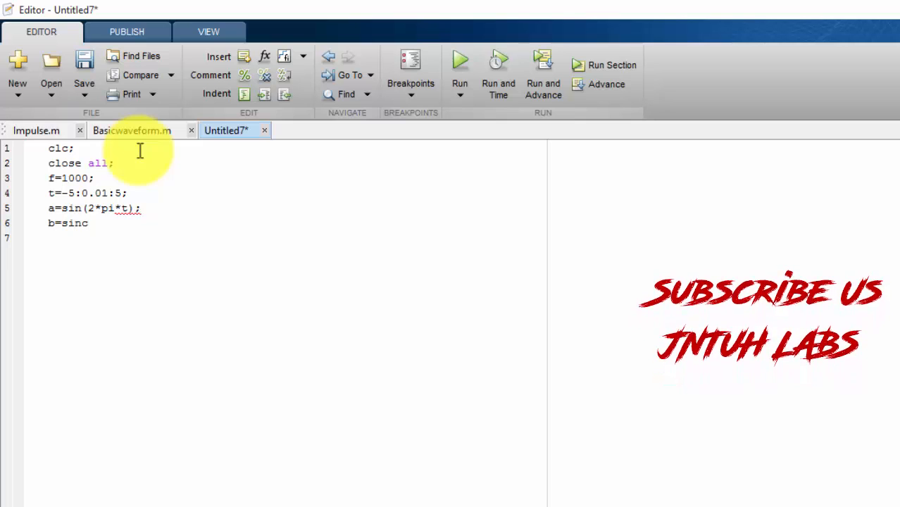
text((t);)
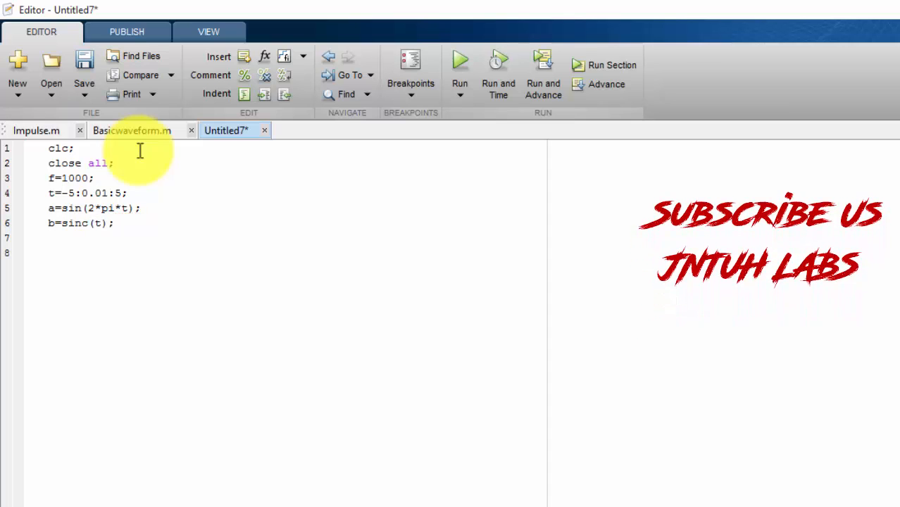
text(tam)
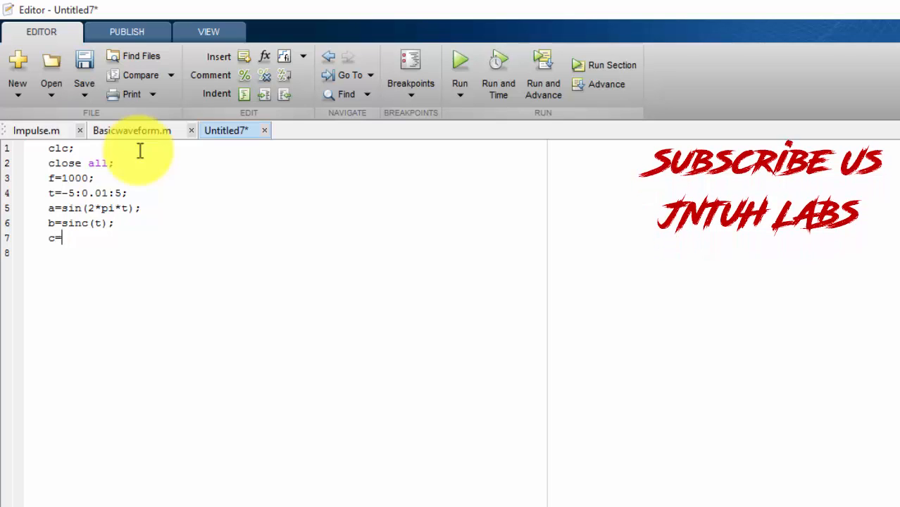
text(ramp()
text(n=)
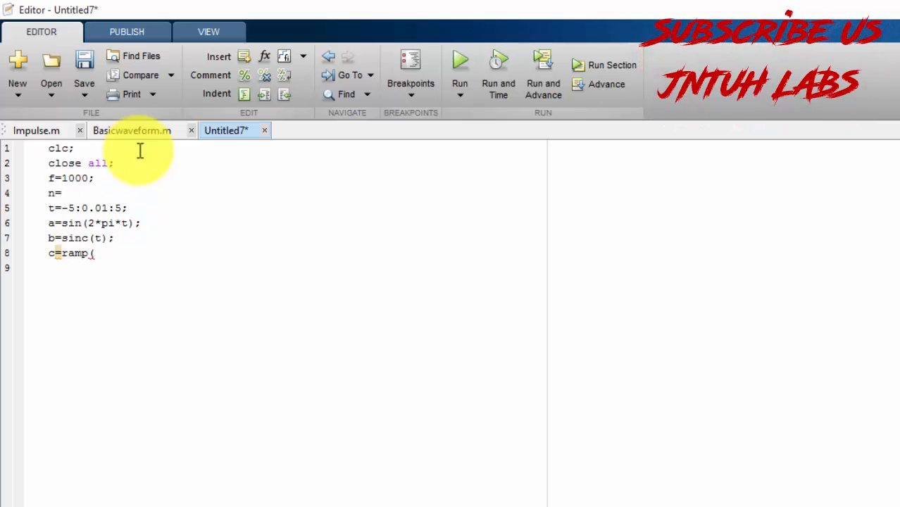
Read n with input('Enter a value for ramp:') and finish c=ramp(n);
text(inpu)
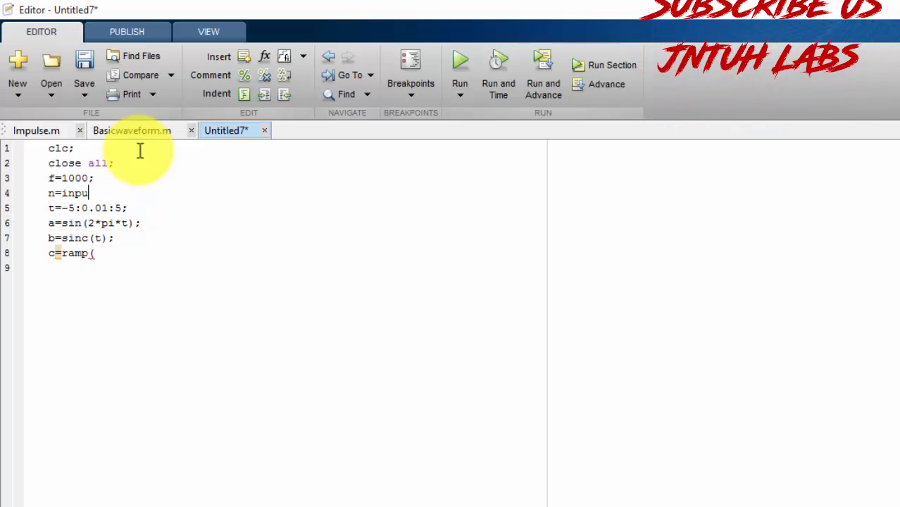
text(t(')
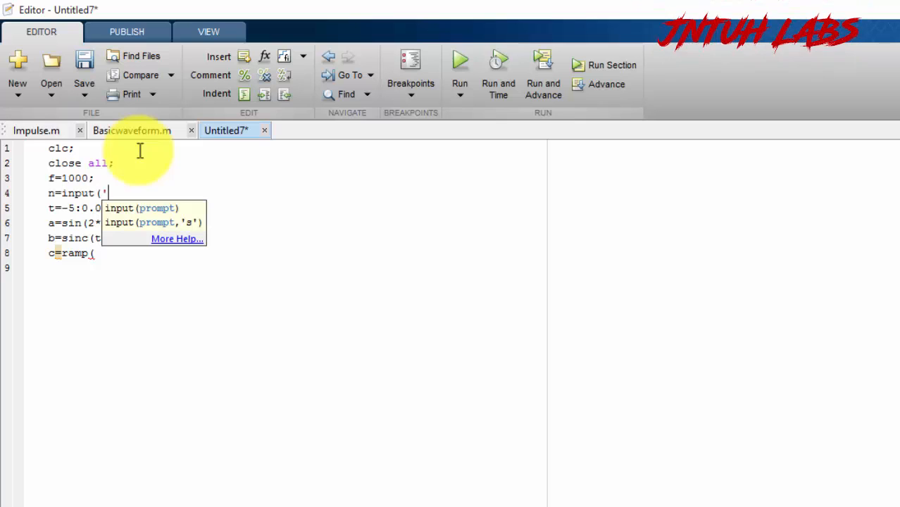
text(Enter)
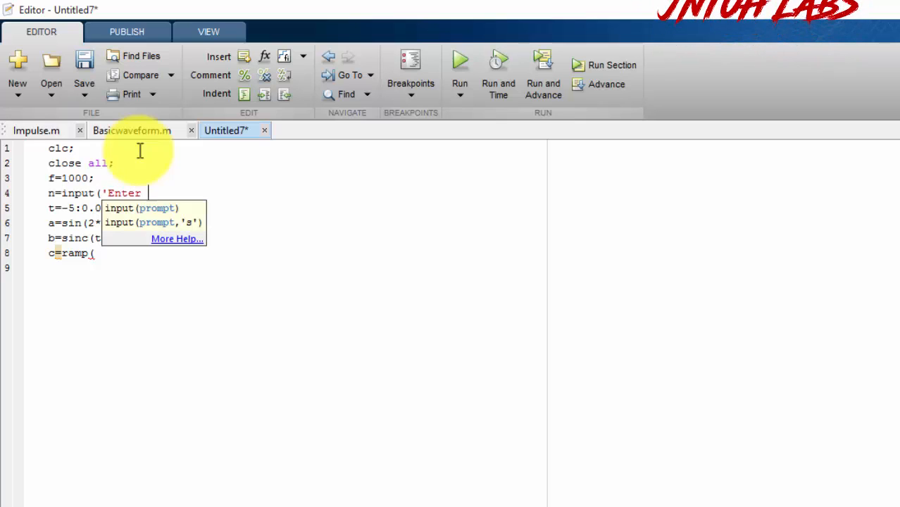
text(a value)
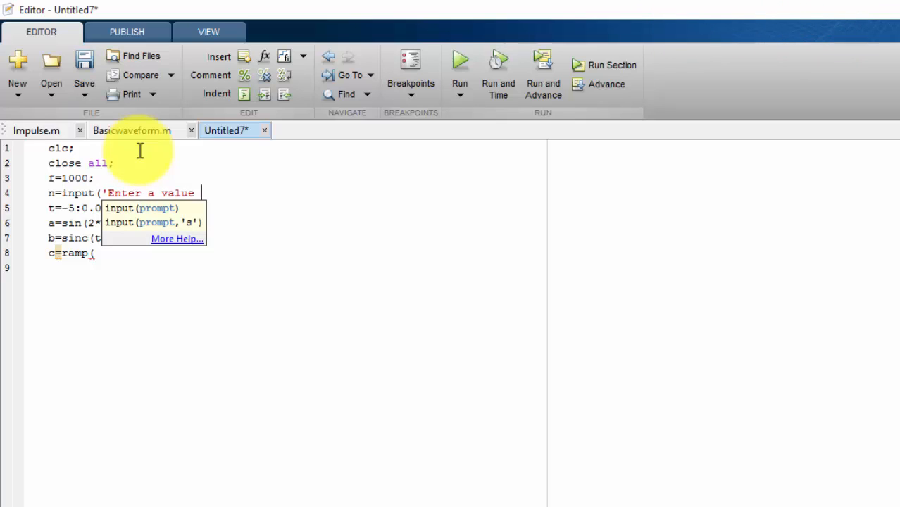
text(for ram)
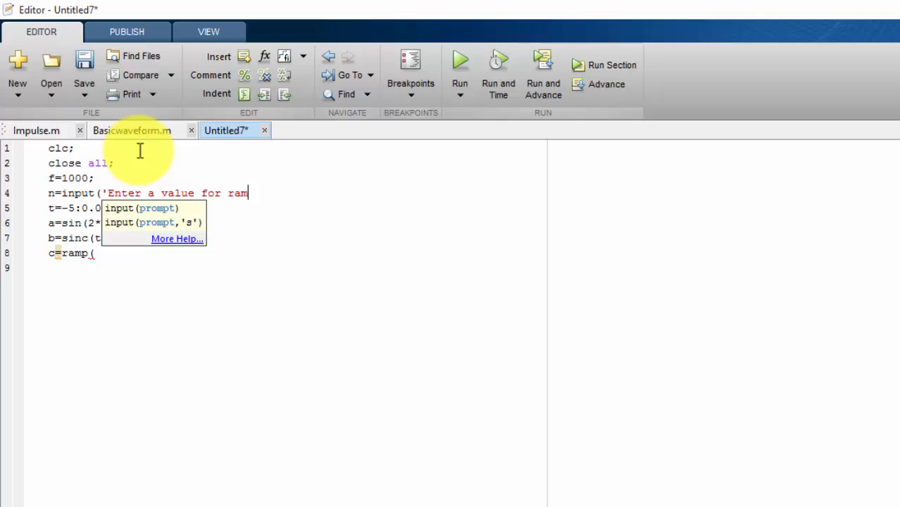
text(p:')
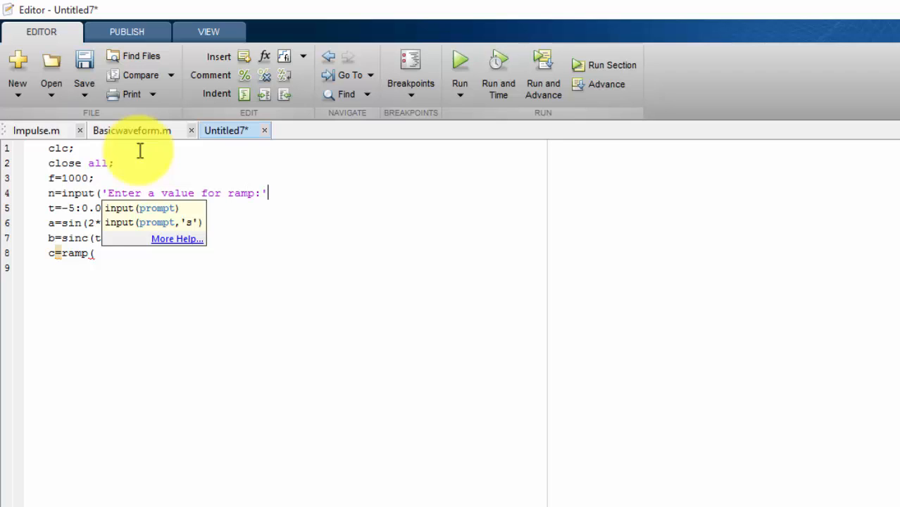
text();)
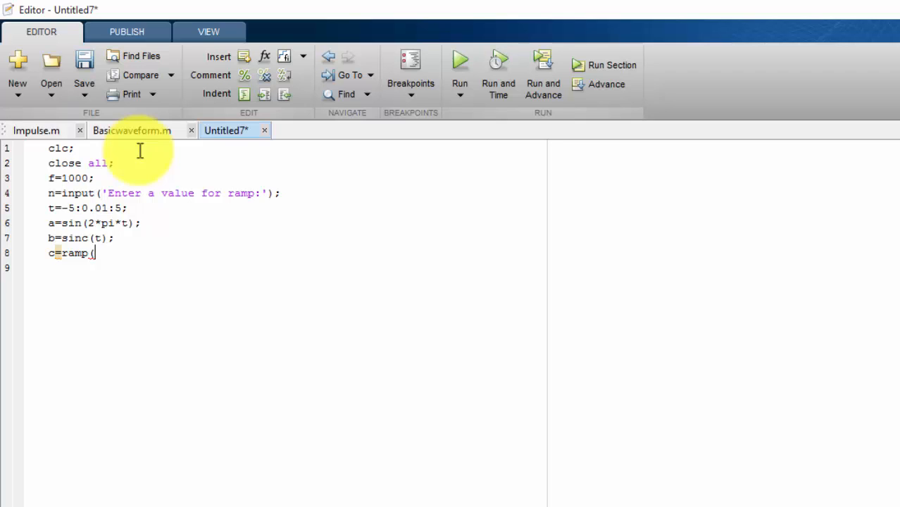
text(n);)
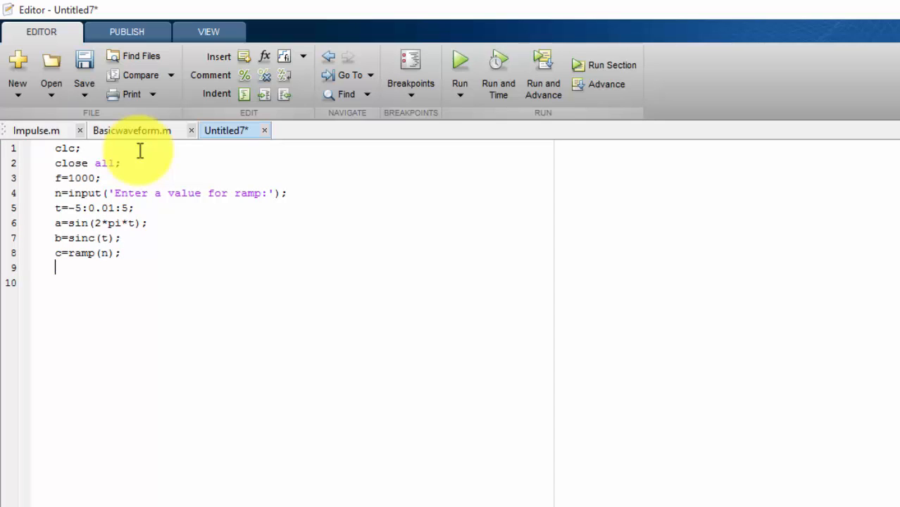
Write subplot(3,2,1) followed by plot(t,a) for the first panel
text(sub)
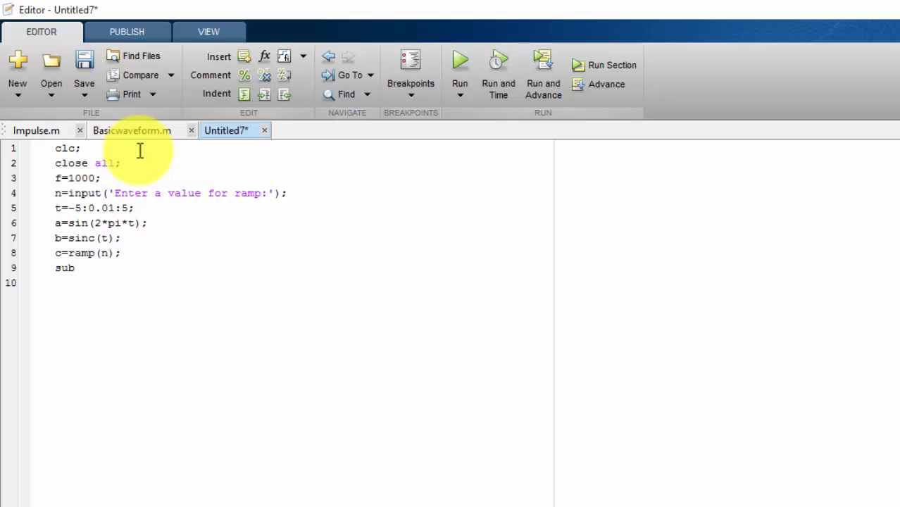
text(plot()
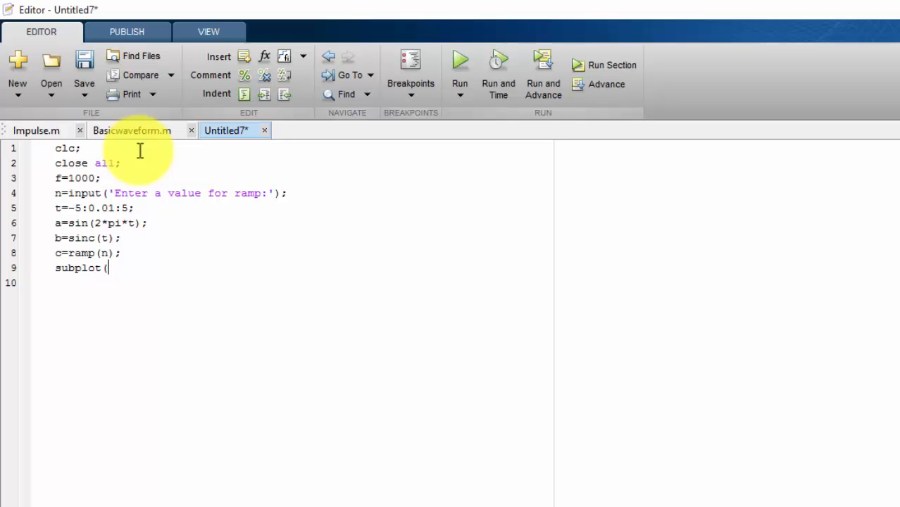
text(3)
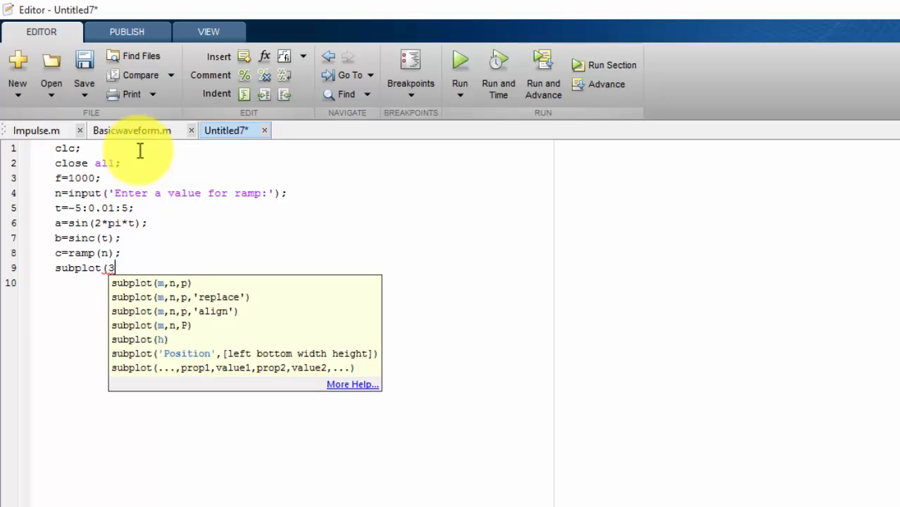
text(,)
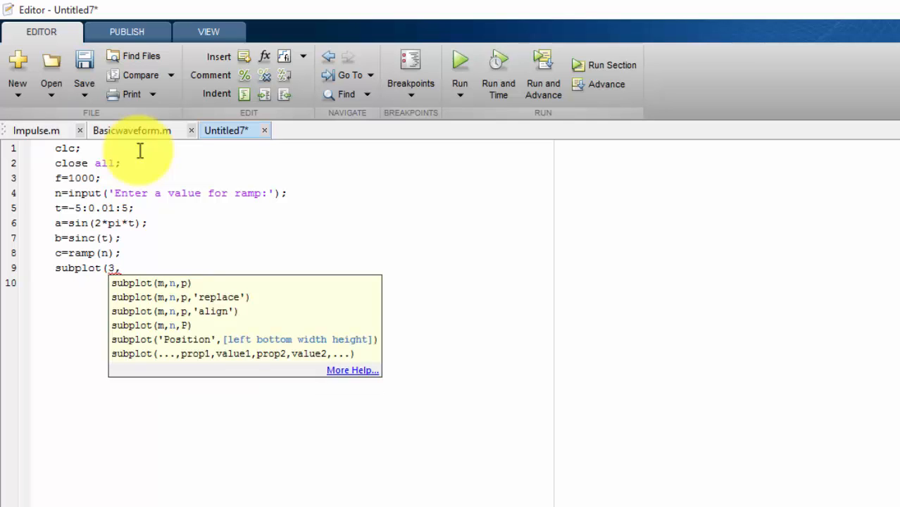
text(2,1)
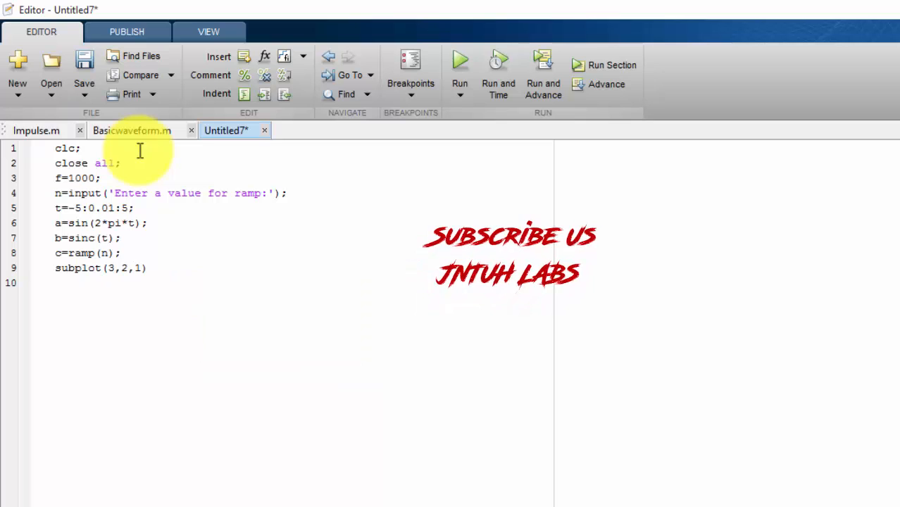
text(plo)
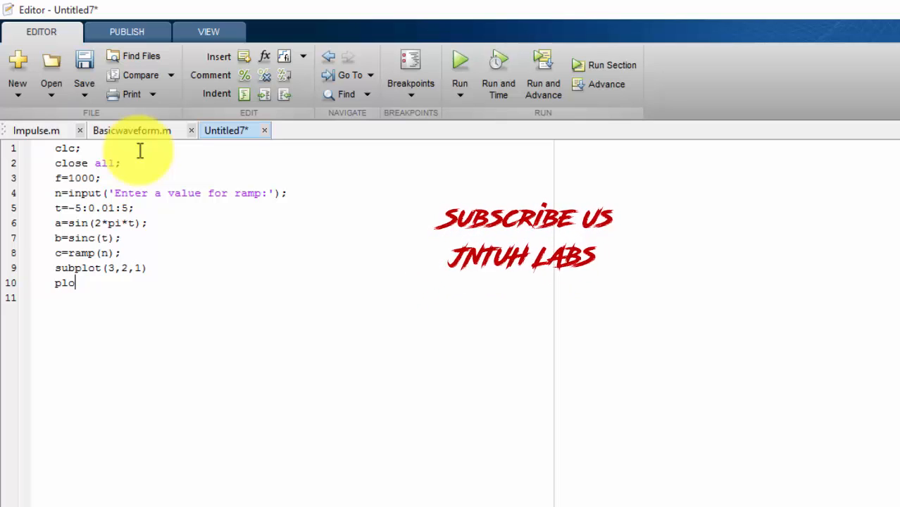
text(t()
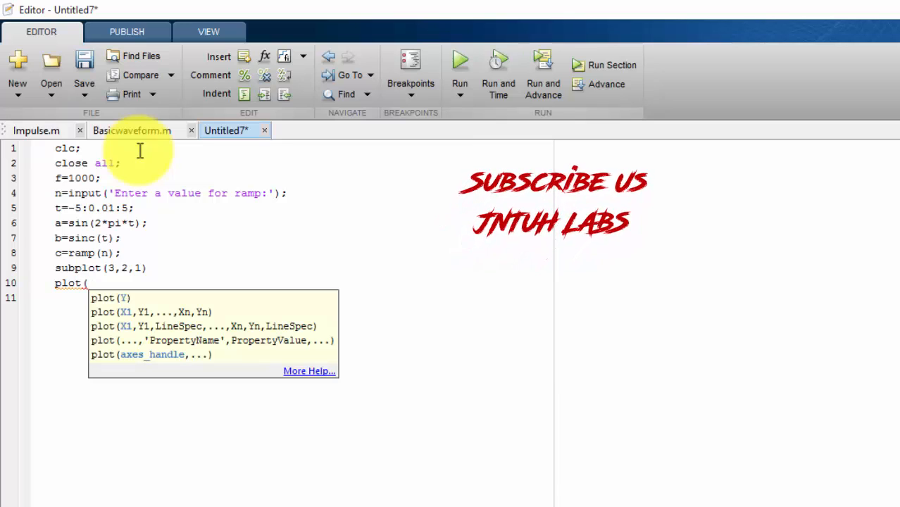
text(t,a)
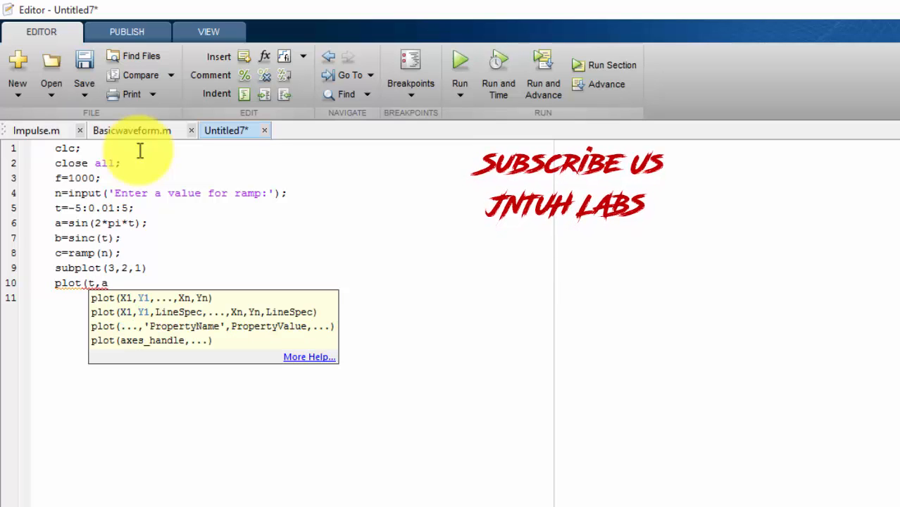
text())
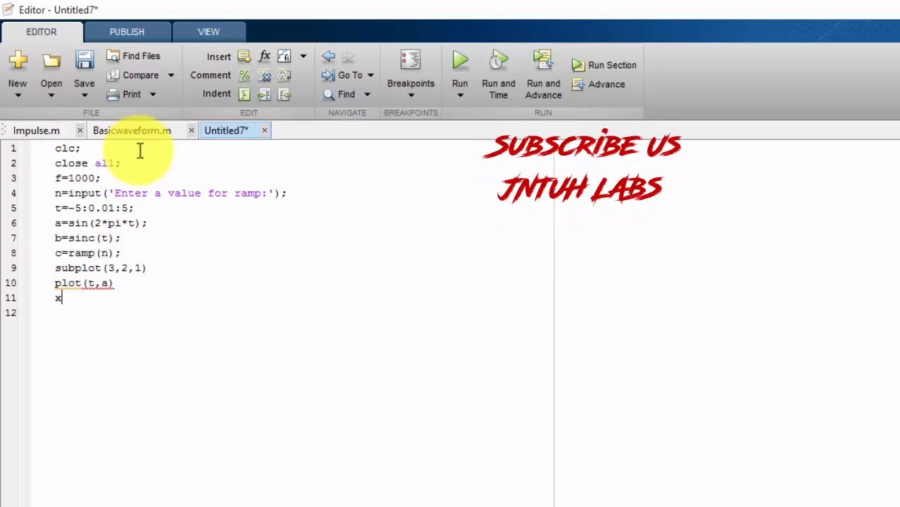
Label the panel with xlable('Time Period') and ylabe('Amplitude'), dropping a half-written title line
text(lable()
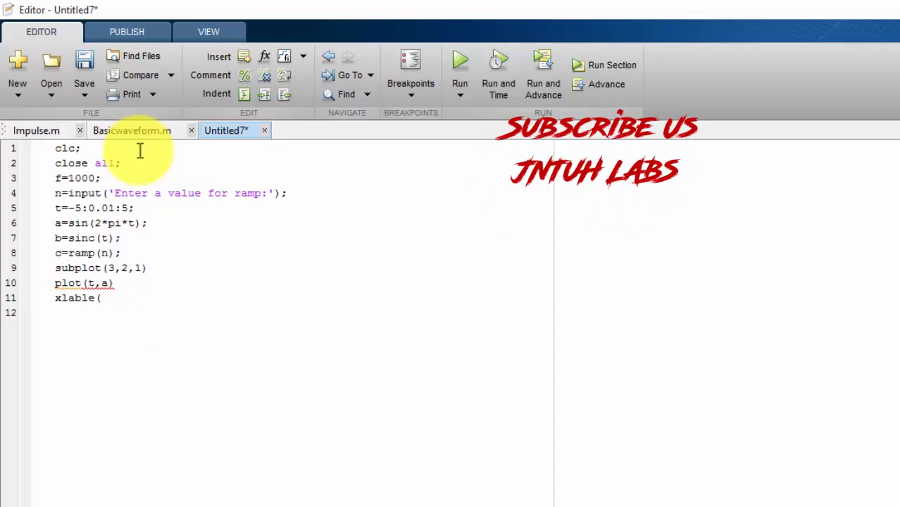
text('Time Period');)
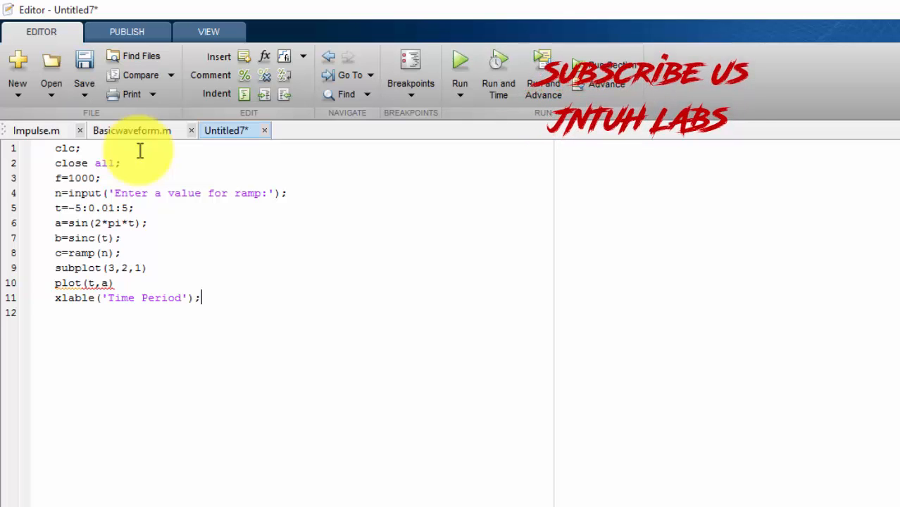
text(ylabe)
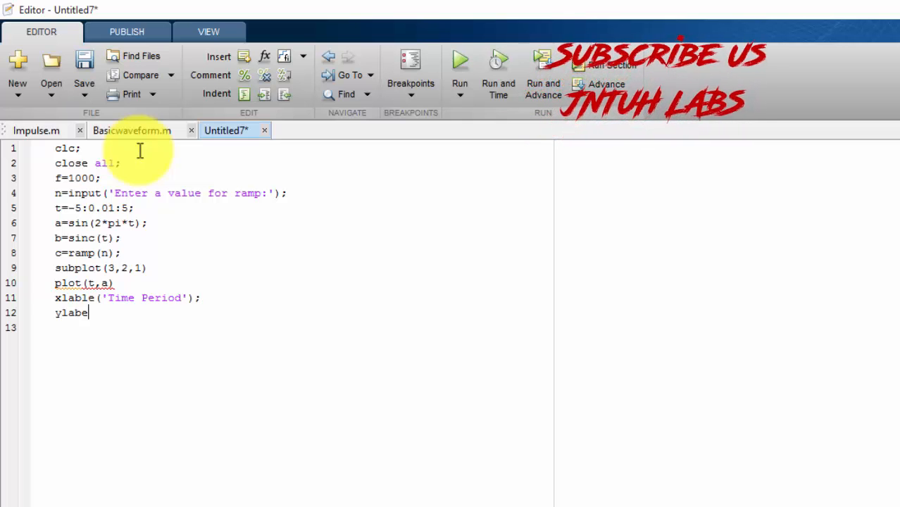
text((')
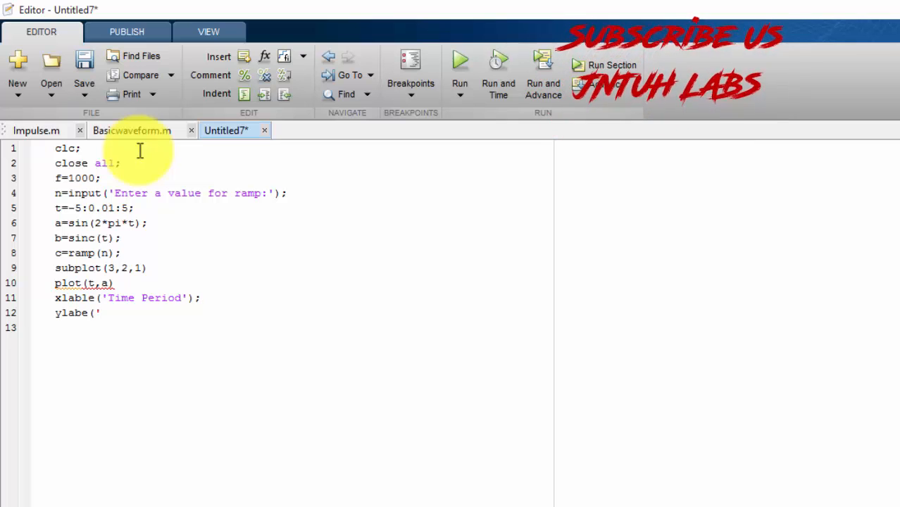
text(Amplitu)
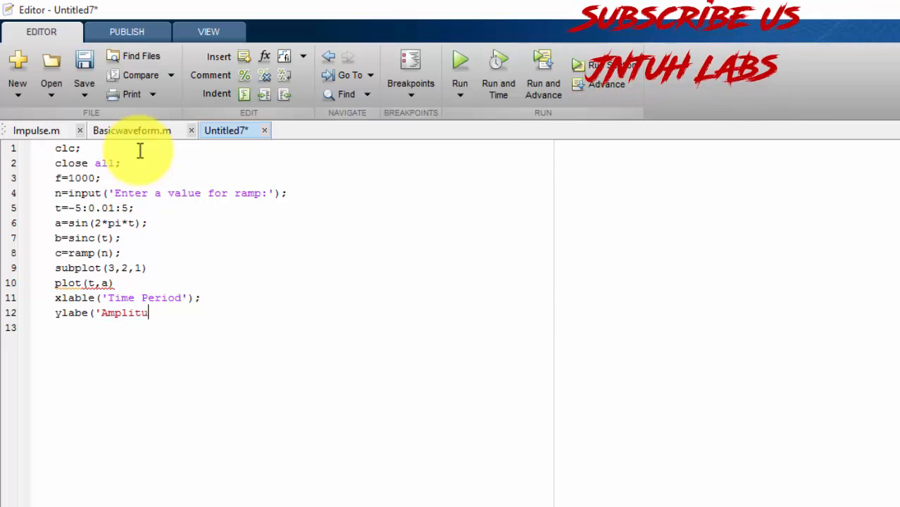
text(de');)
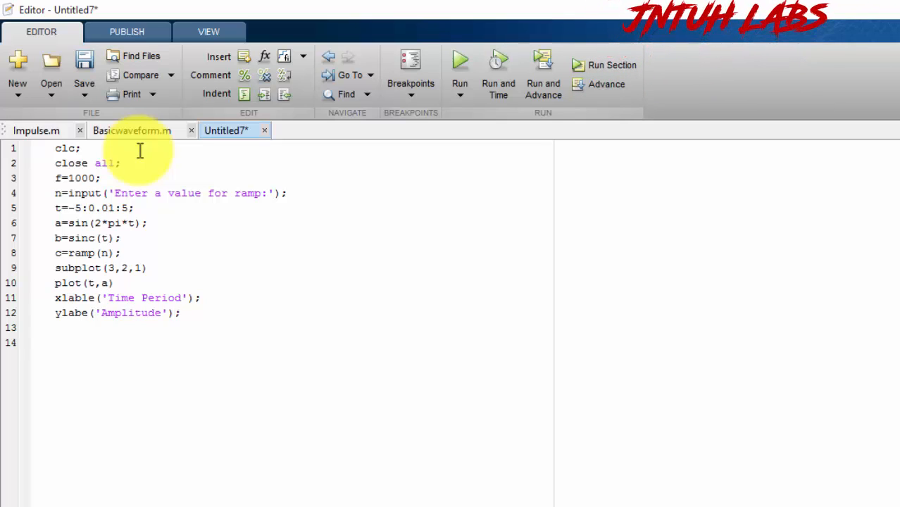
text(ti)
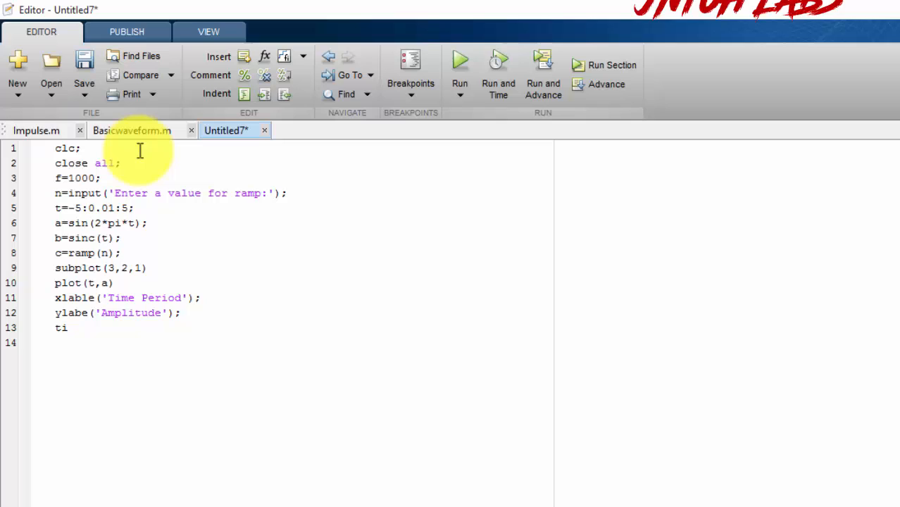
text(tle)
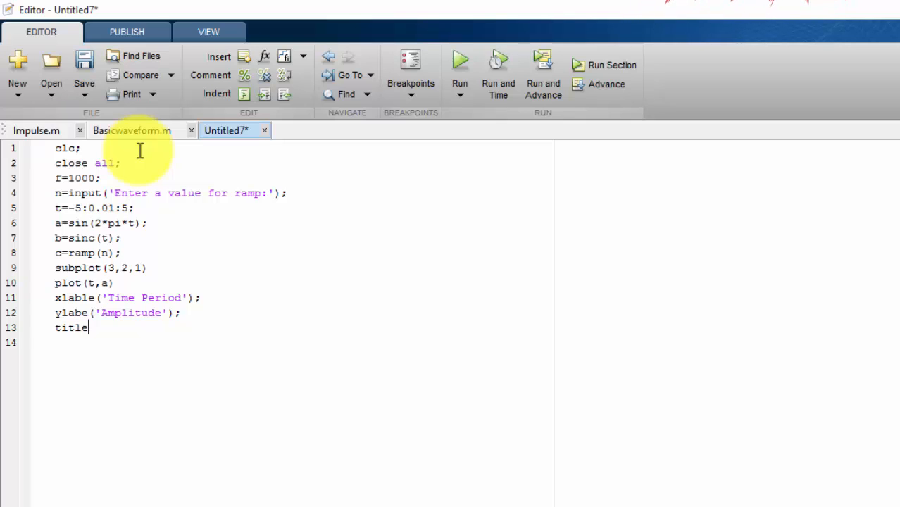
key(Backspace)
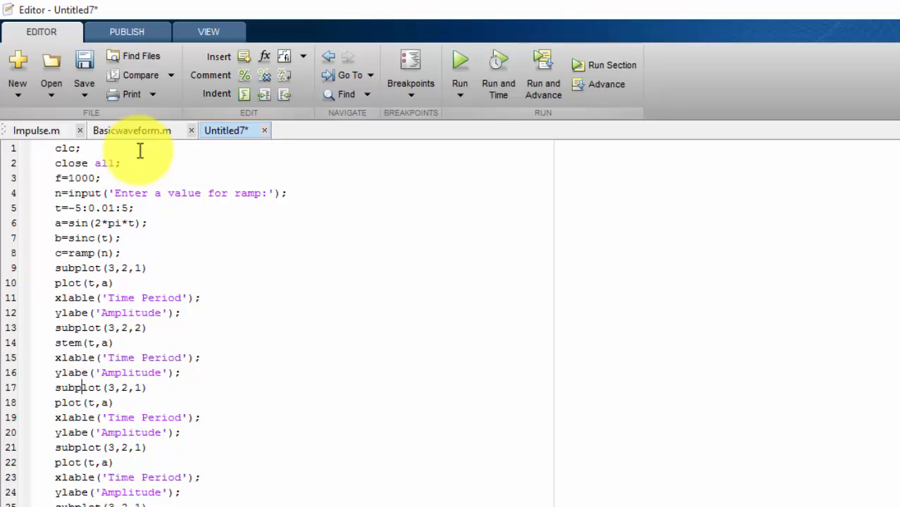
Edit the pasted blocks into panels 2–5, plotting b and c instead of a, then start saving
click(140, 387)
text(3)
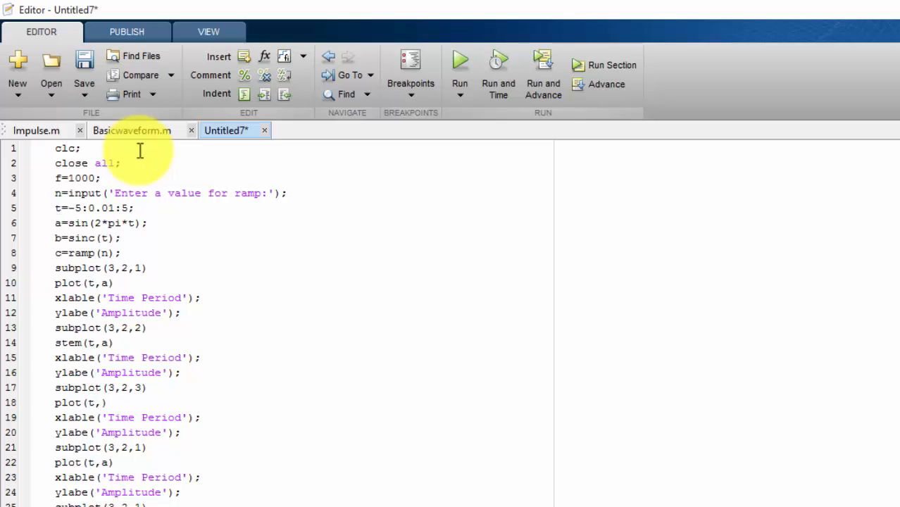
text(b)
text(4)
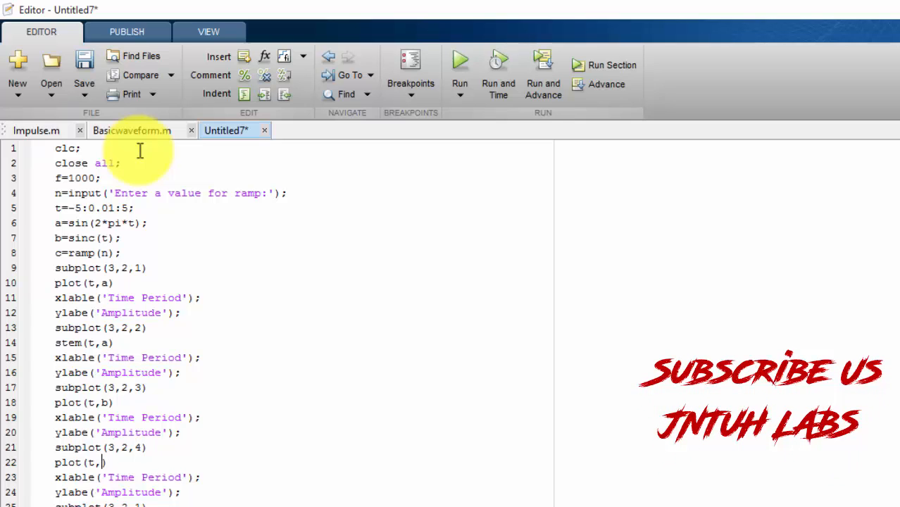
text(b)
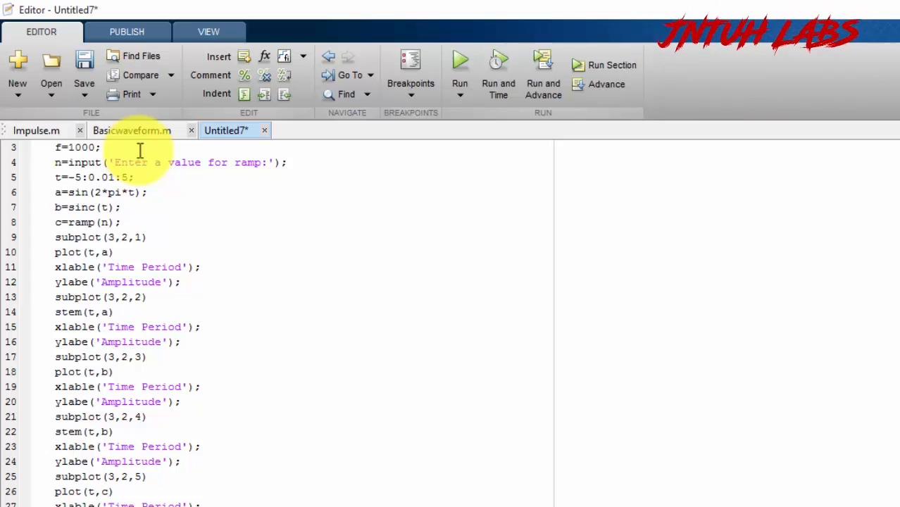
click(85, 65)
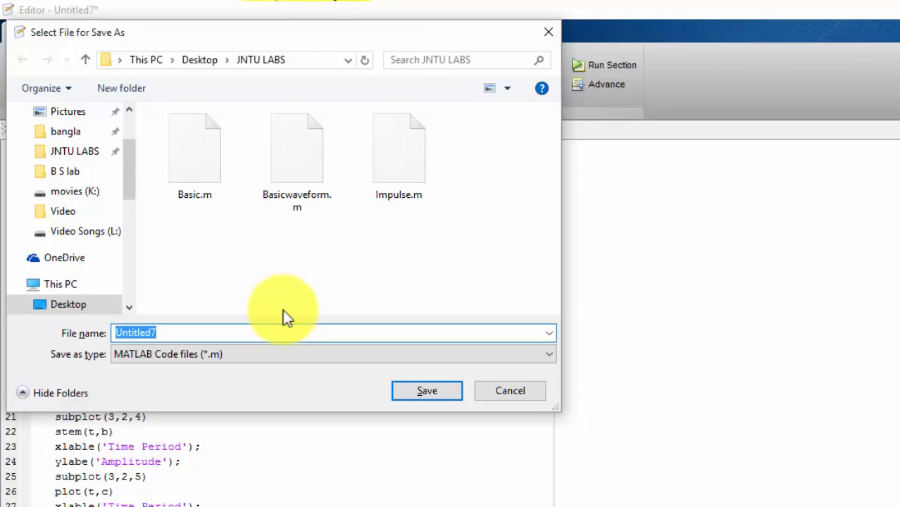
Name the file SINnadsinc and save it in the JNTU LABS folder
text(SIN)
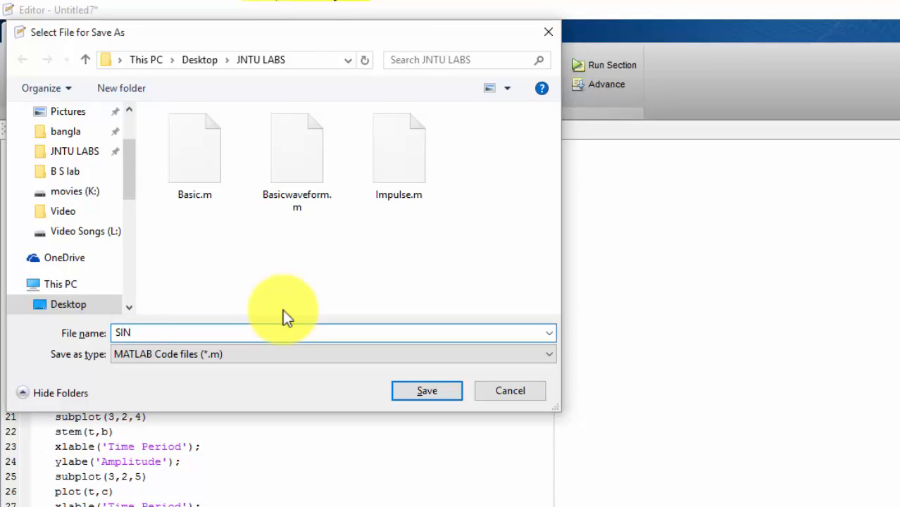
text(nad)
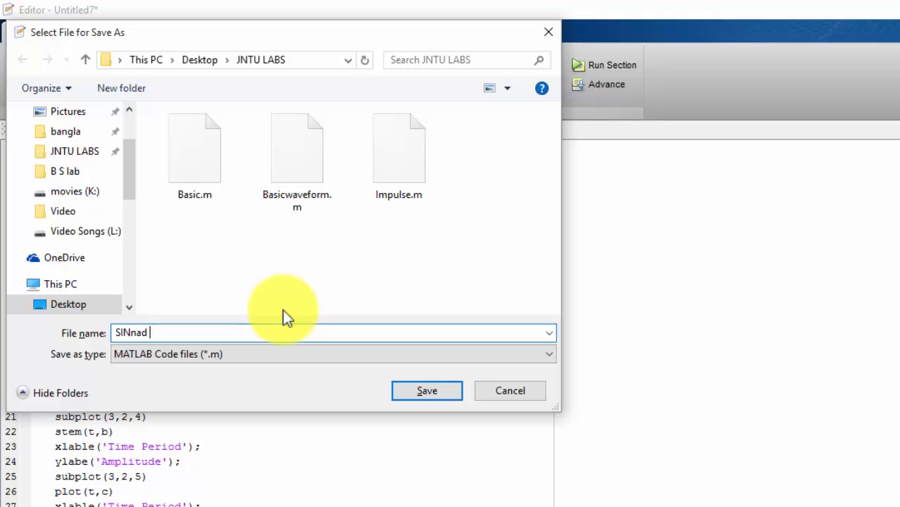
text(sinc)
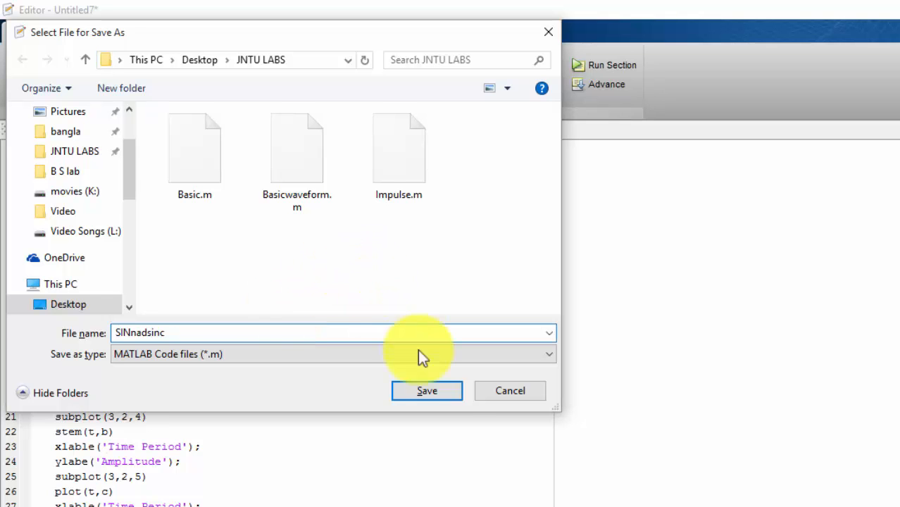
click(426, 391)
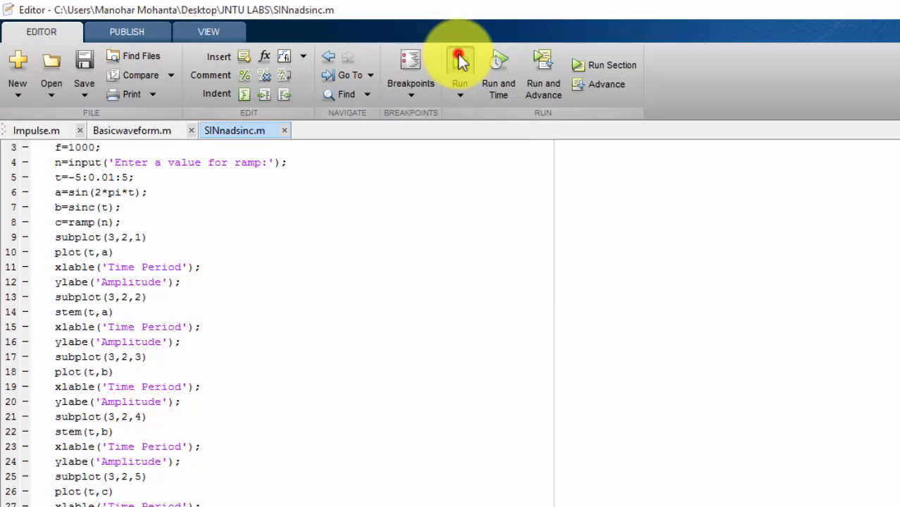
Run the script and enter 5 as the ramp value, hitting the undefined ramp error
click(459, 65)
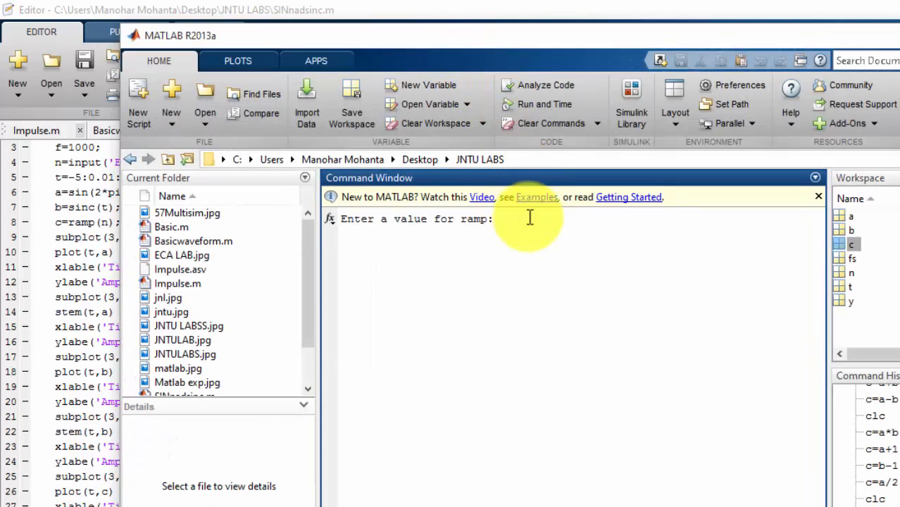
text(5)
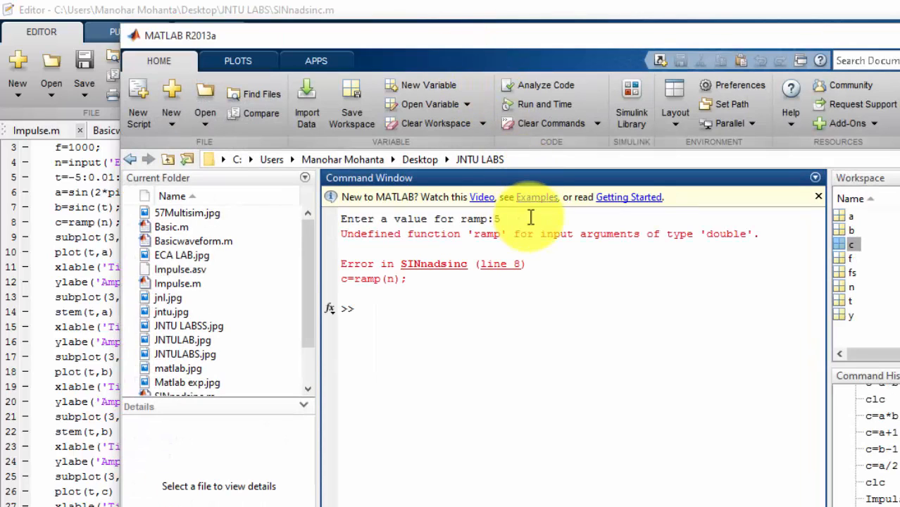
mouse_move(571, 242)
text(t,)
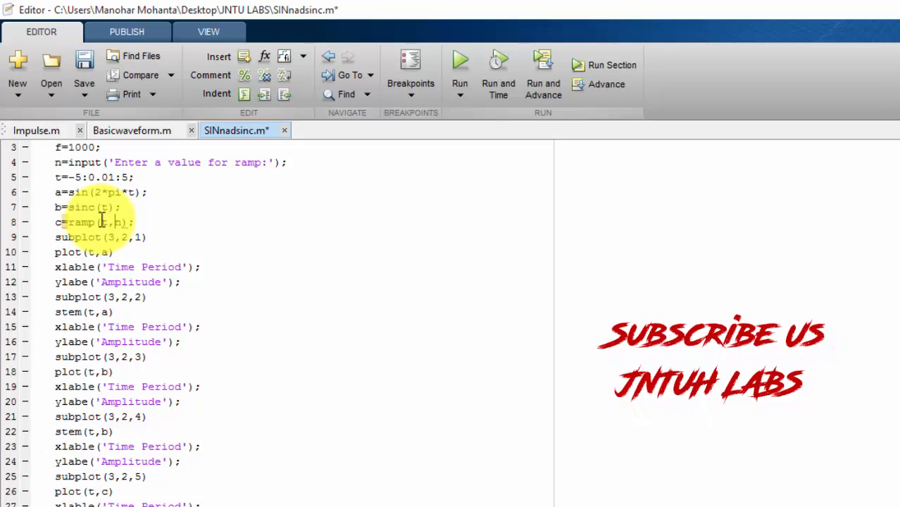
Save the c=ramp(t,n) edit and rerun the script with ramp value 5
click(461, 64)
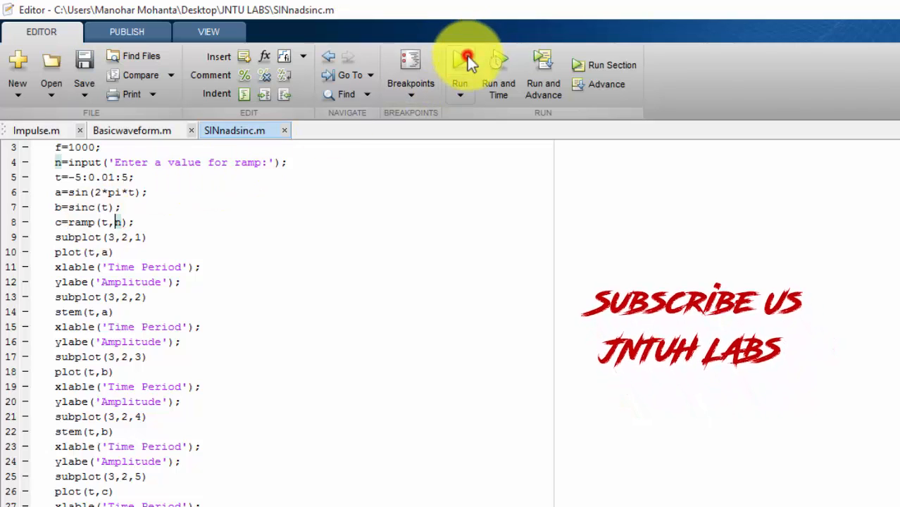
click(460, 65)
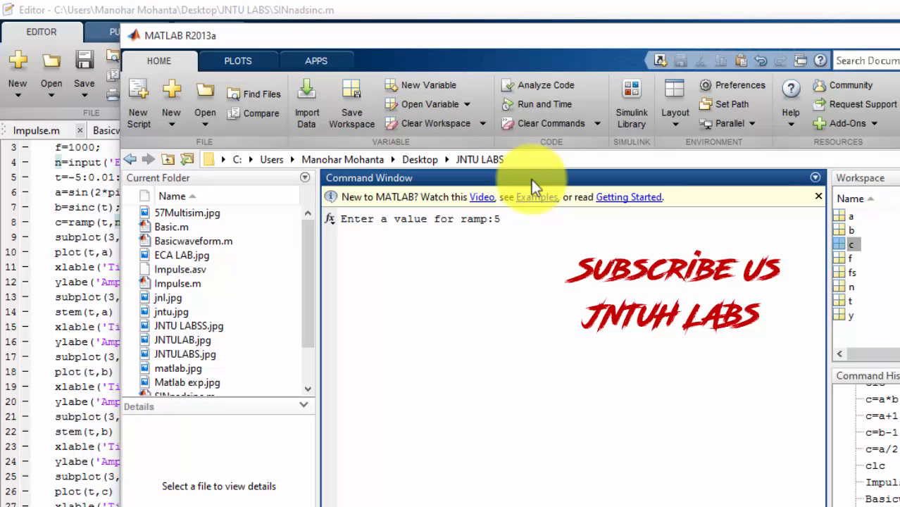
key(enter)
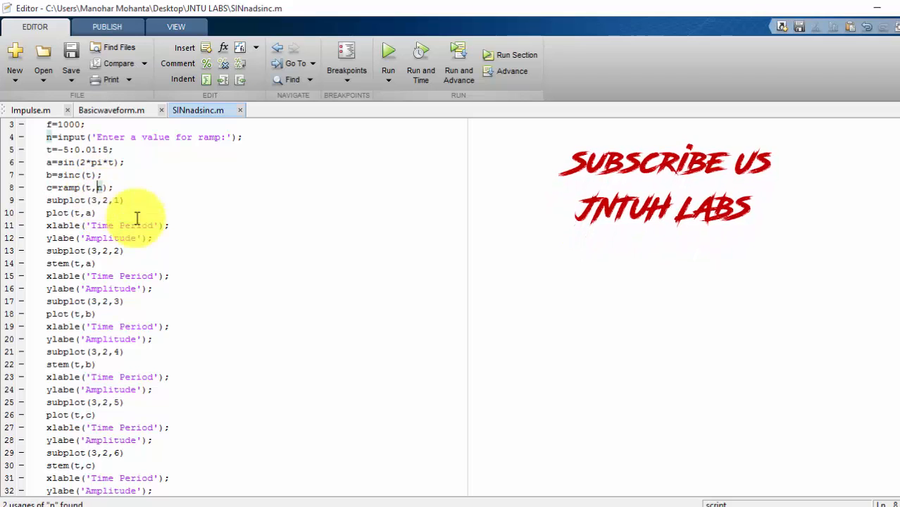
mouse_move(314, 249)
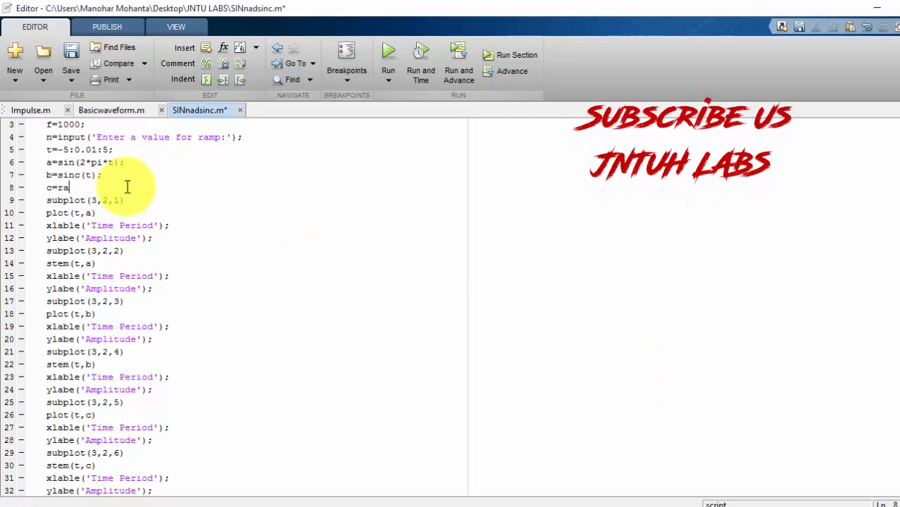
Rewrite line 8 as c=[0:n] in place of the ramp call and save the script
key(backspace)
text([)
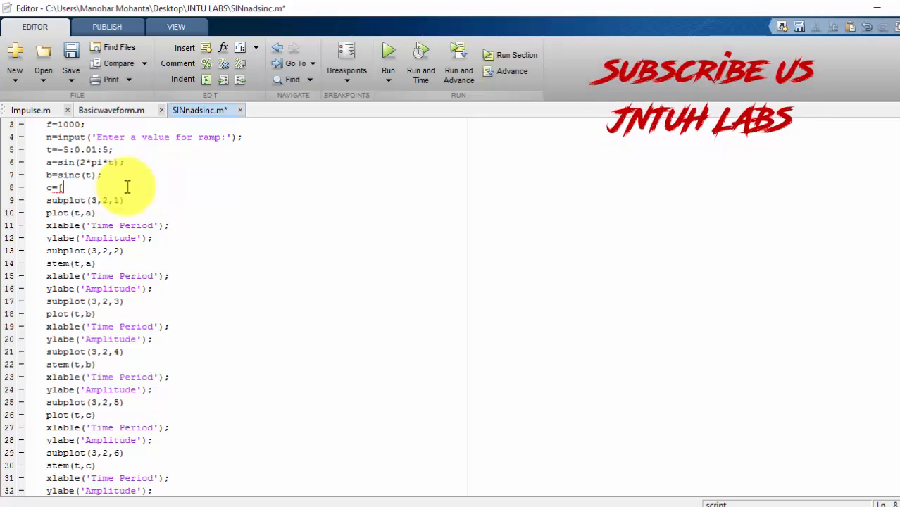
text(0)
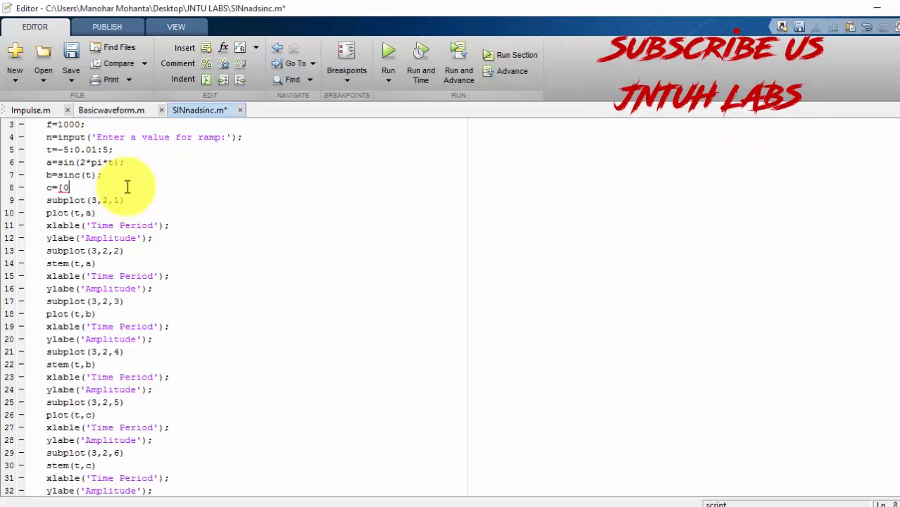
text(0:n])
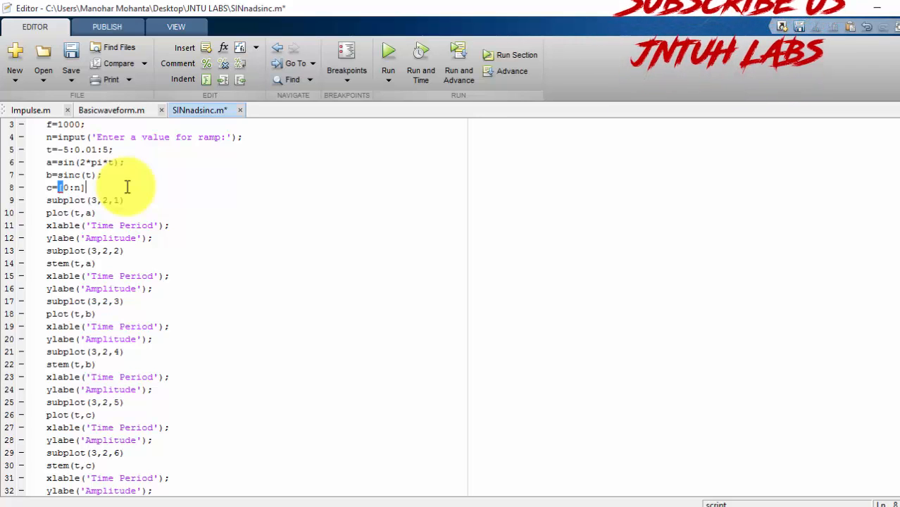
click(389, 55)
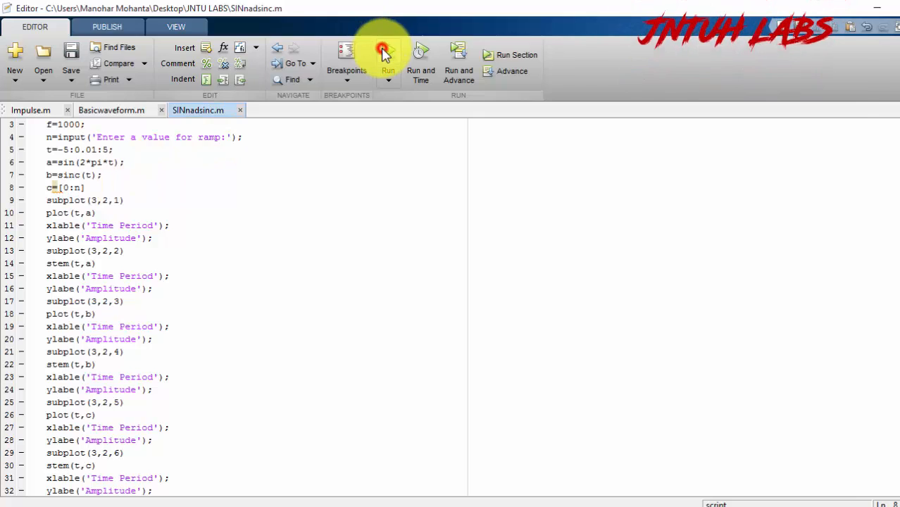
Run the script, dismiss the partial sine figure and jump to the failing xlable on line 11
click(387, 59)
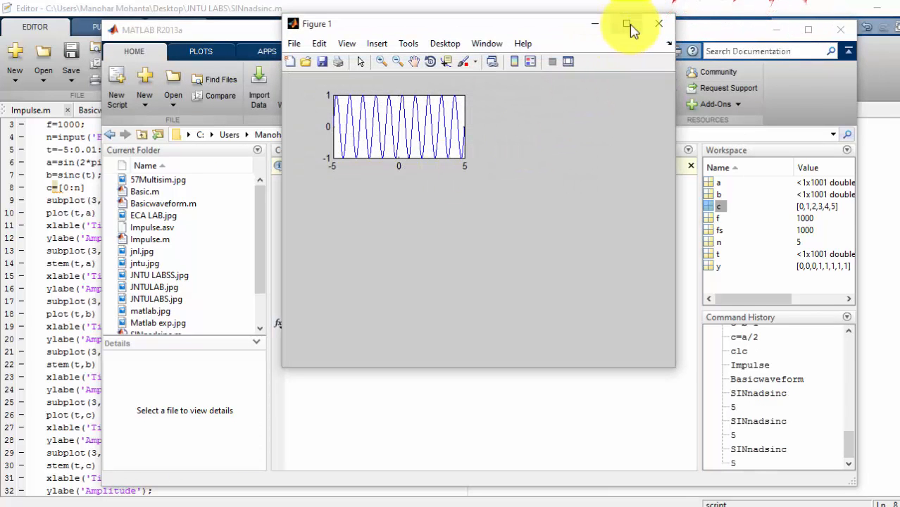
click(625, 23)
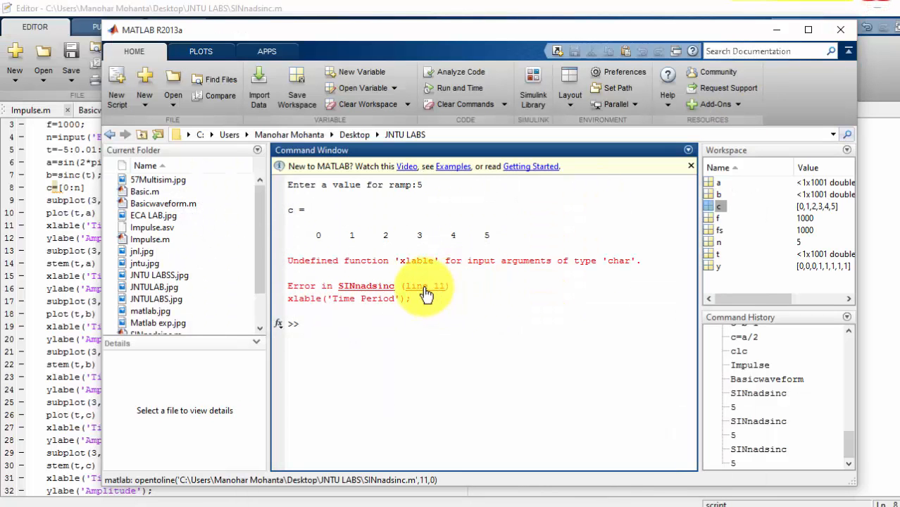
click(422, 286)
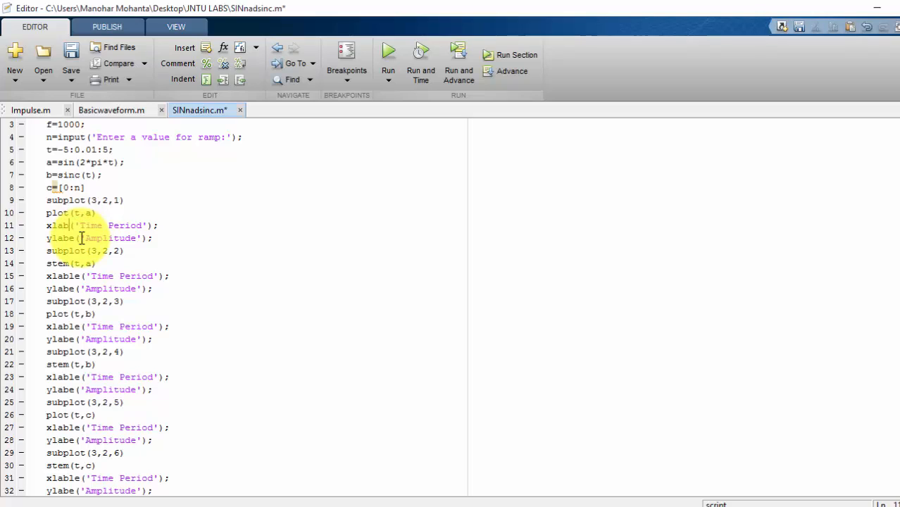
Respell the label calls as xlabel/ylabel, save, rerun and enter 5 at the prompt
text(el('Ti)
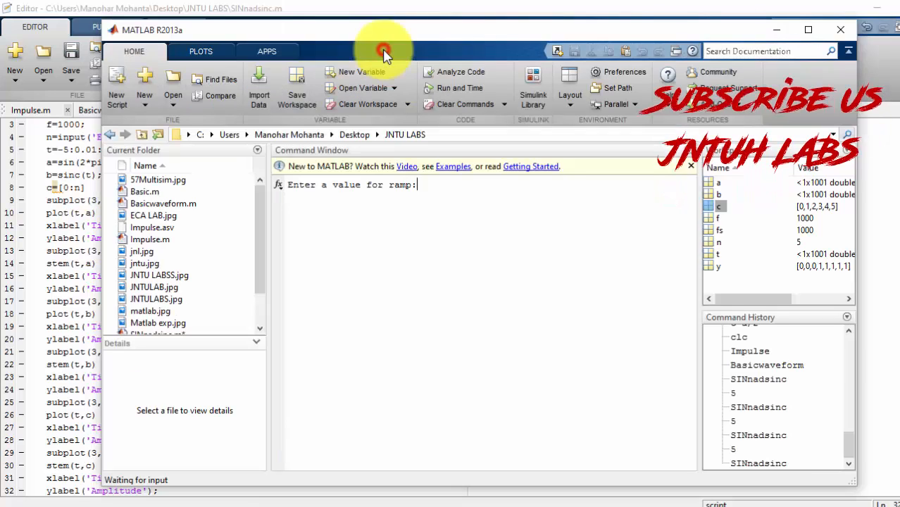
text(5)
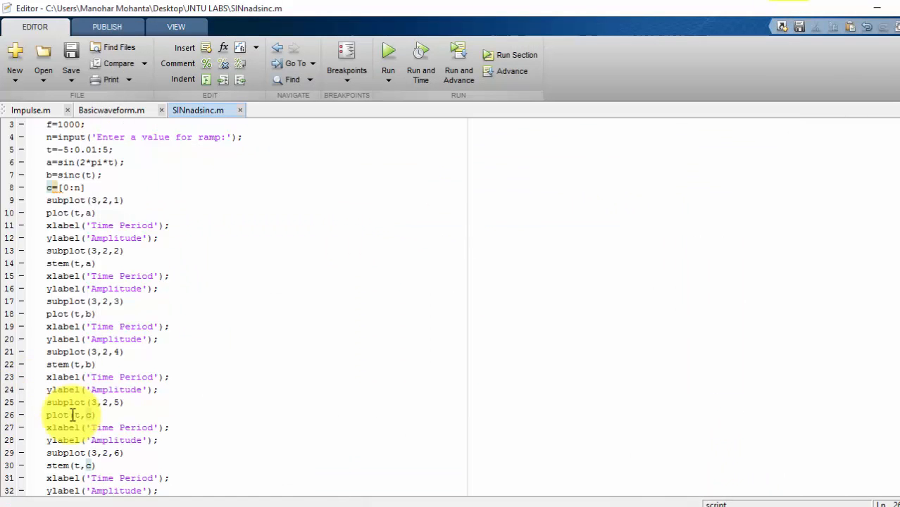
Change plot(t,c) and stem(t,c) to plot(c) and stem(c), then run for the six-panel figure
double_click(76, 414)
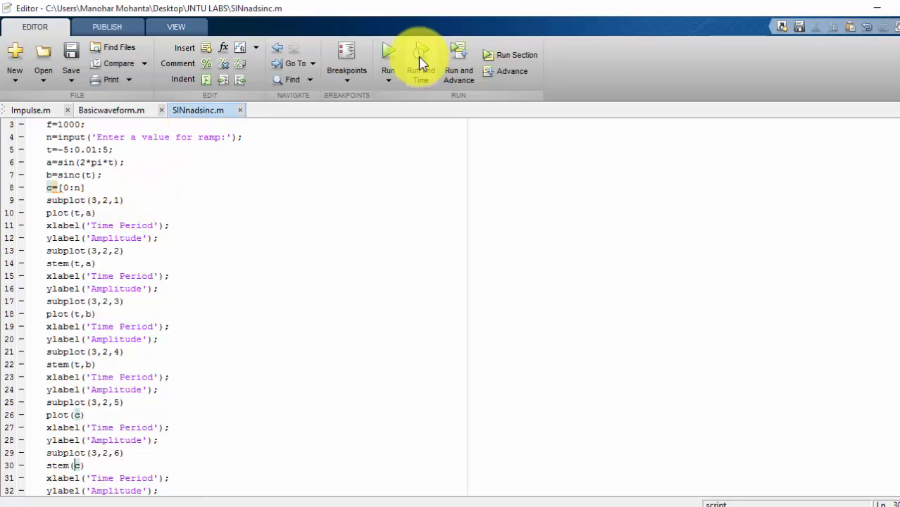
click(387, 54)
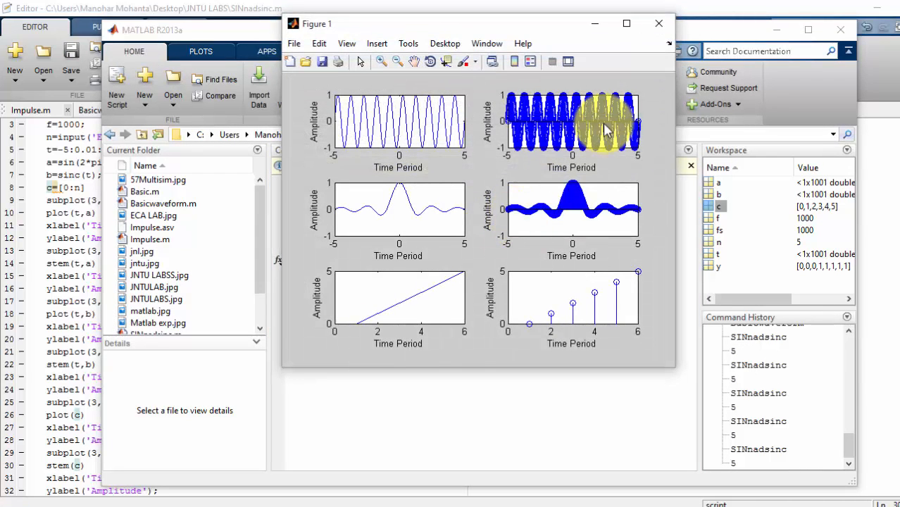
Maximize Figure 1 to review the six subplots, then select the signal definitions on lines 6–8
click(627, 23)
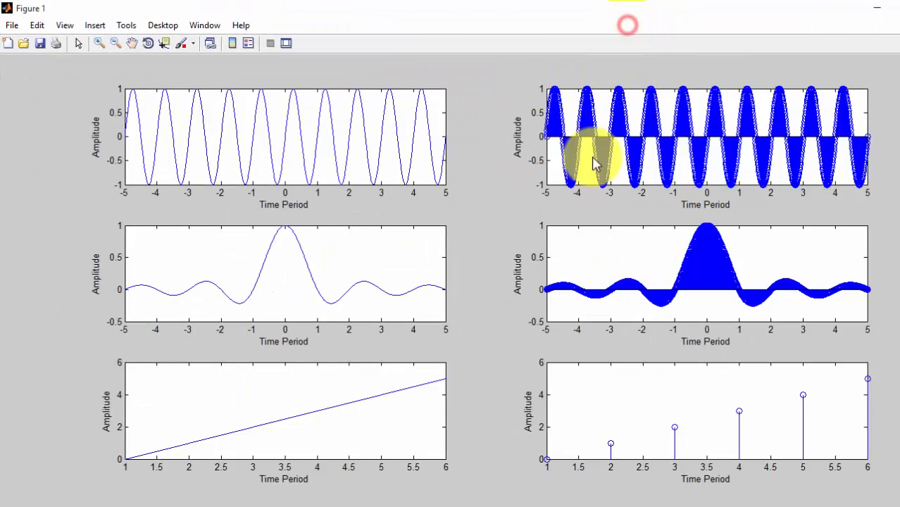
mouse_move(100, 482)
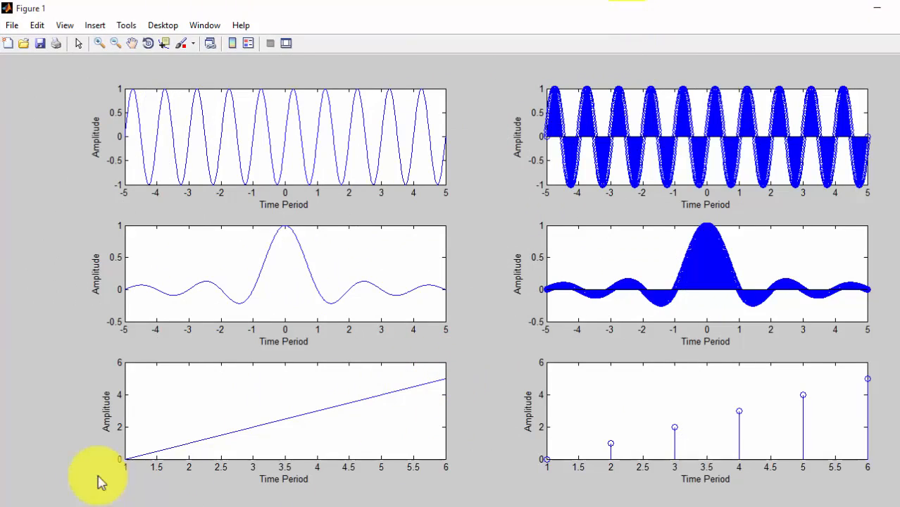
mouse_move(294, 462)
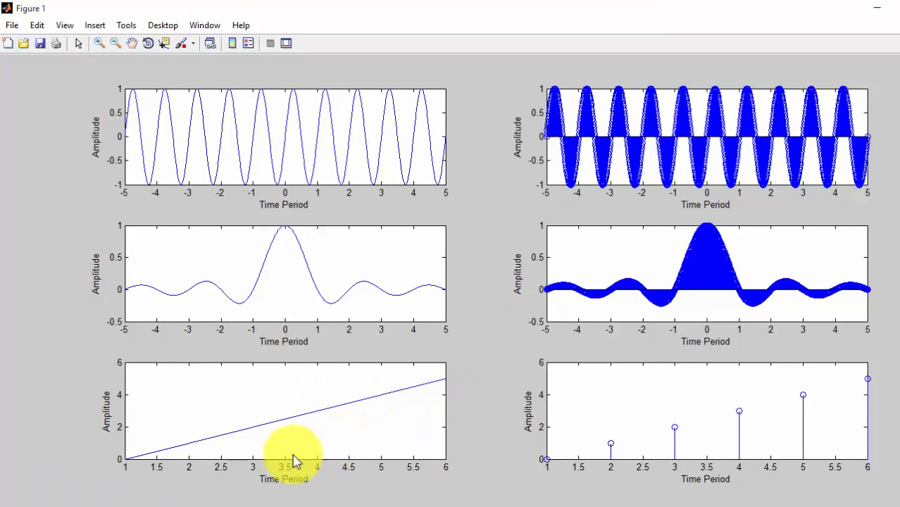
mouse_move(717, 428)
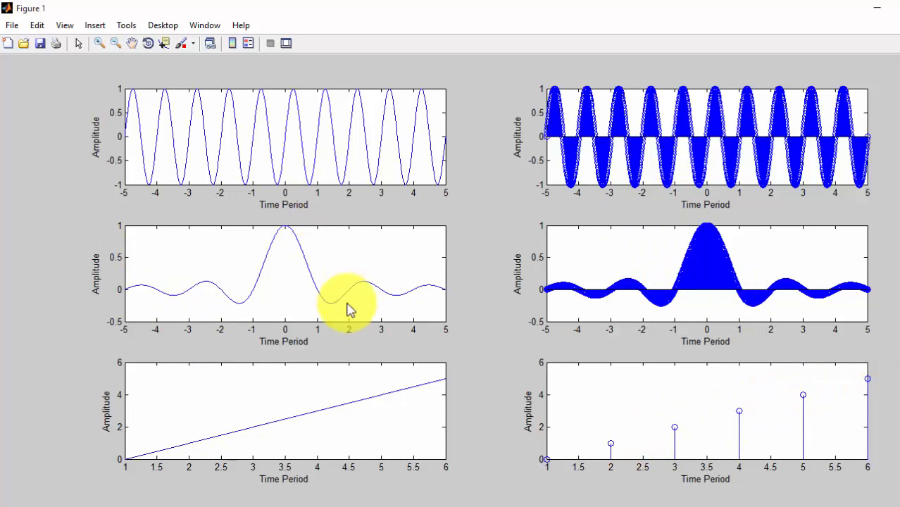
mouse_move(676, 141)
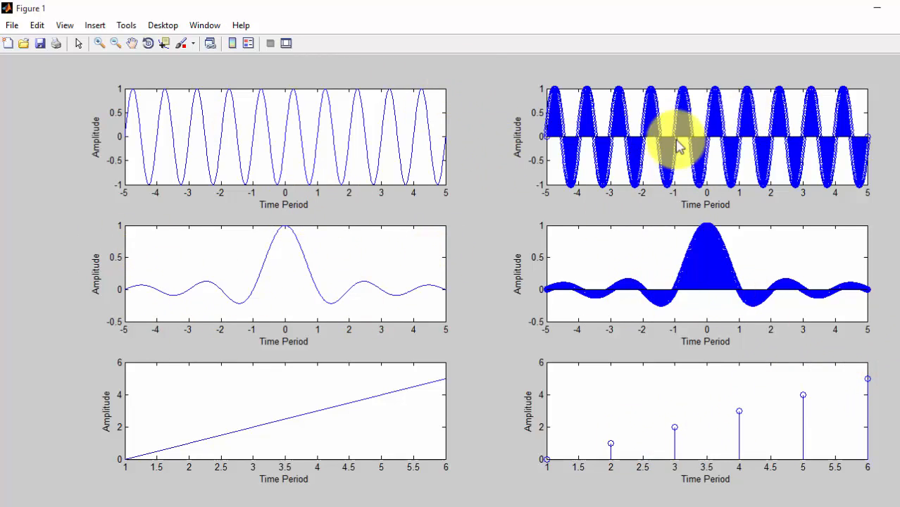
mouse_move(763, 366)
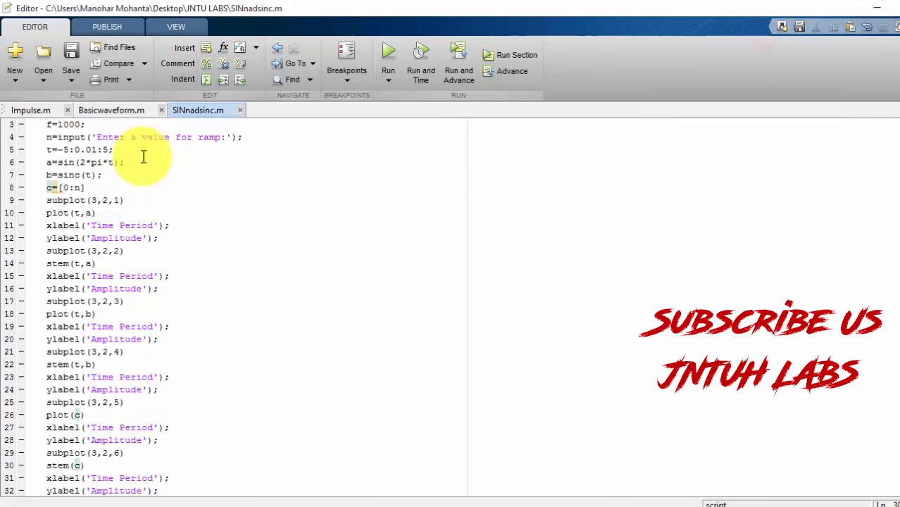
drag(46, 162, 82, 187)
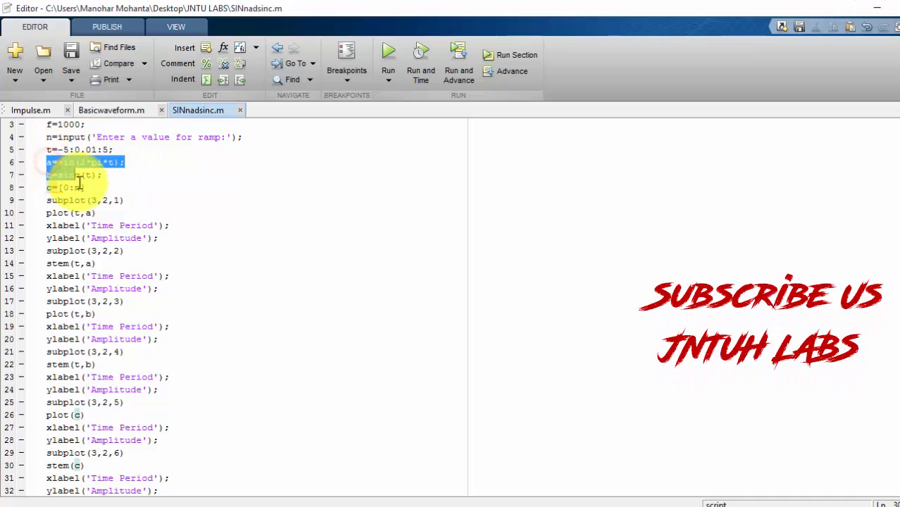